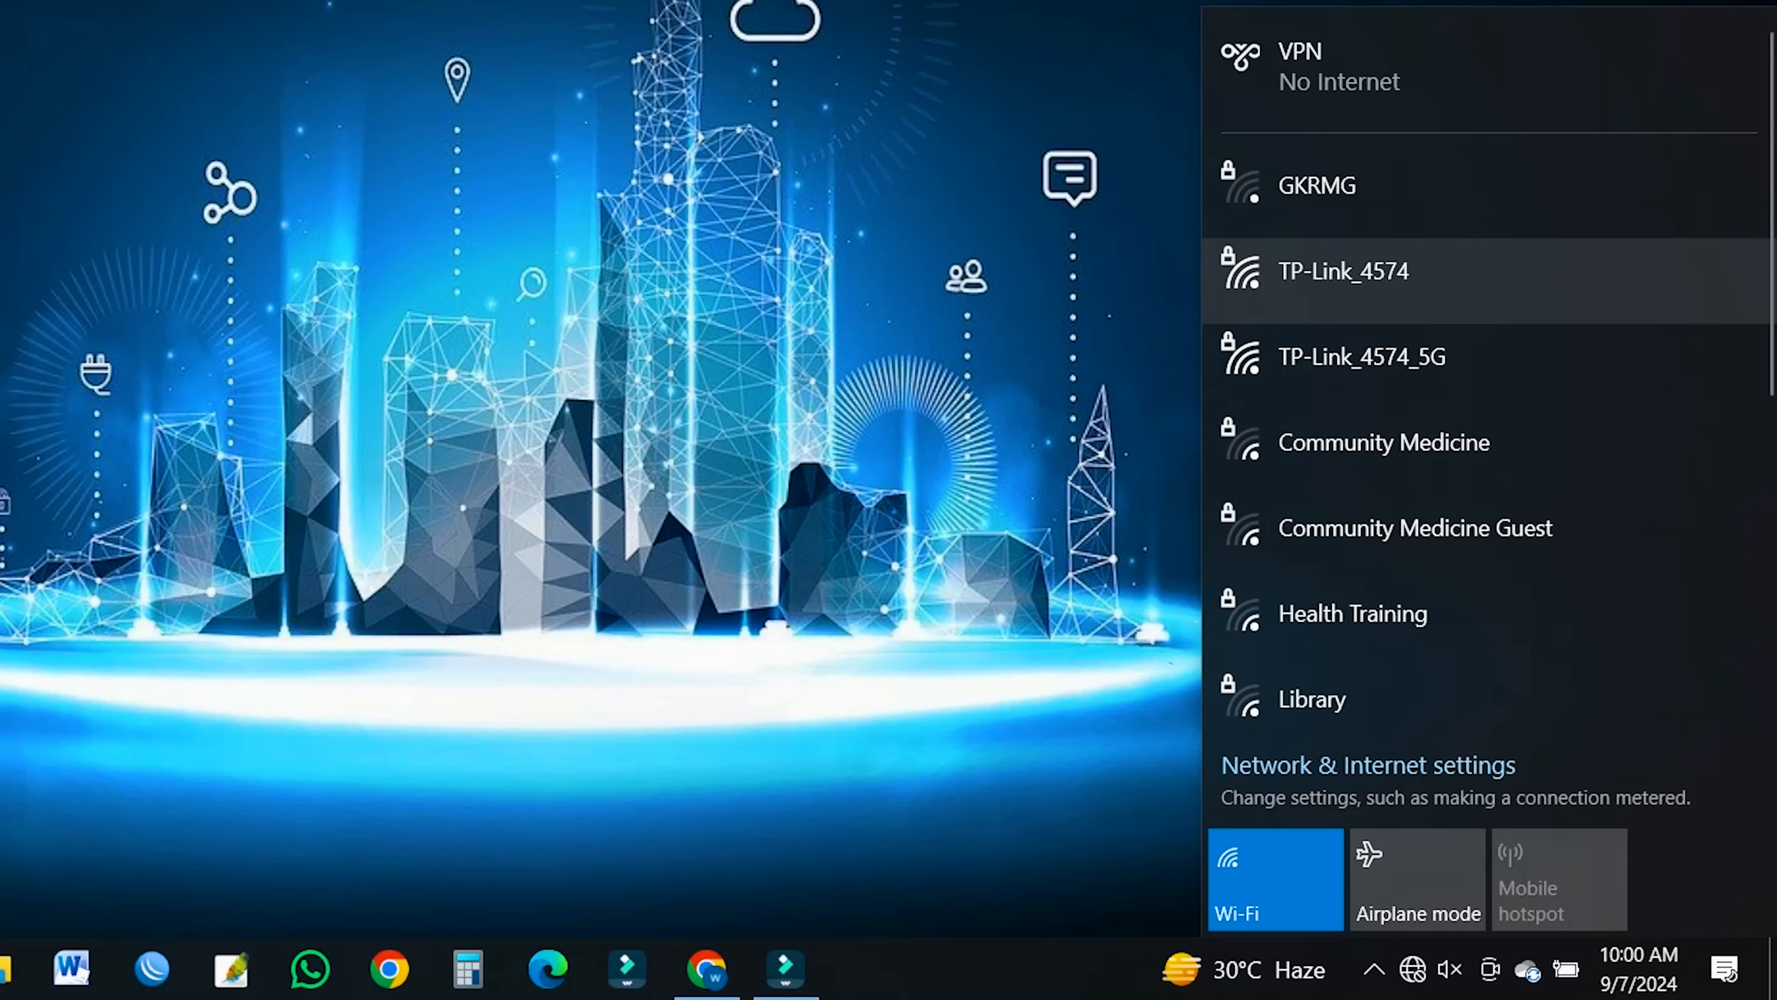
Step: Select TP-Link_4574, enter its network security key and continue
click(1342, 271)
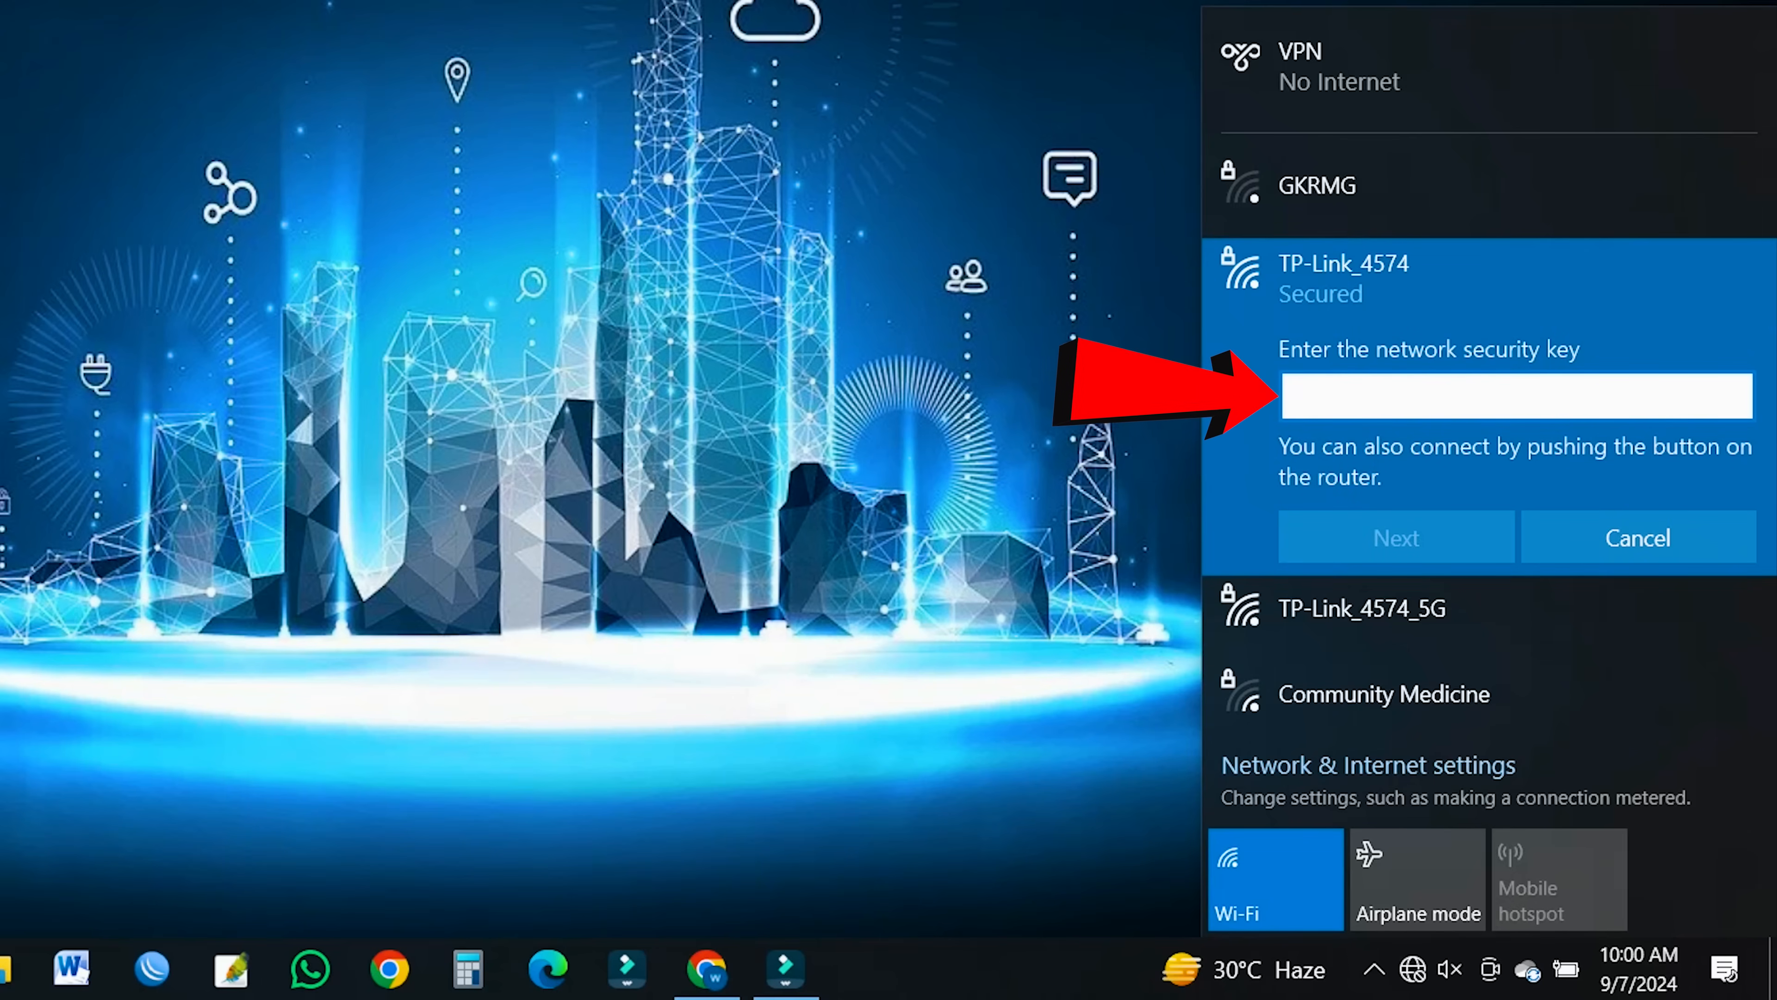
text(••)
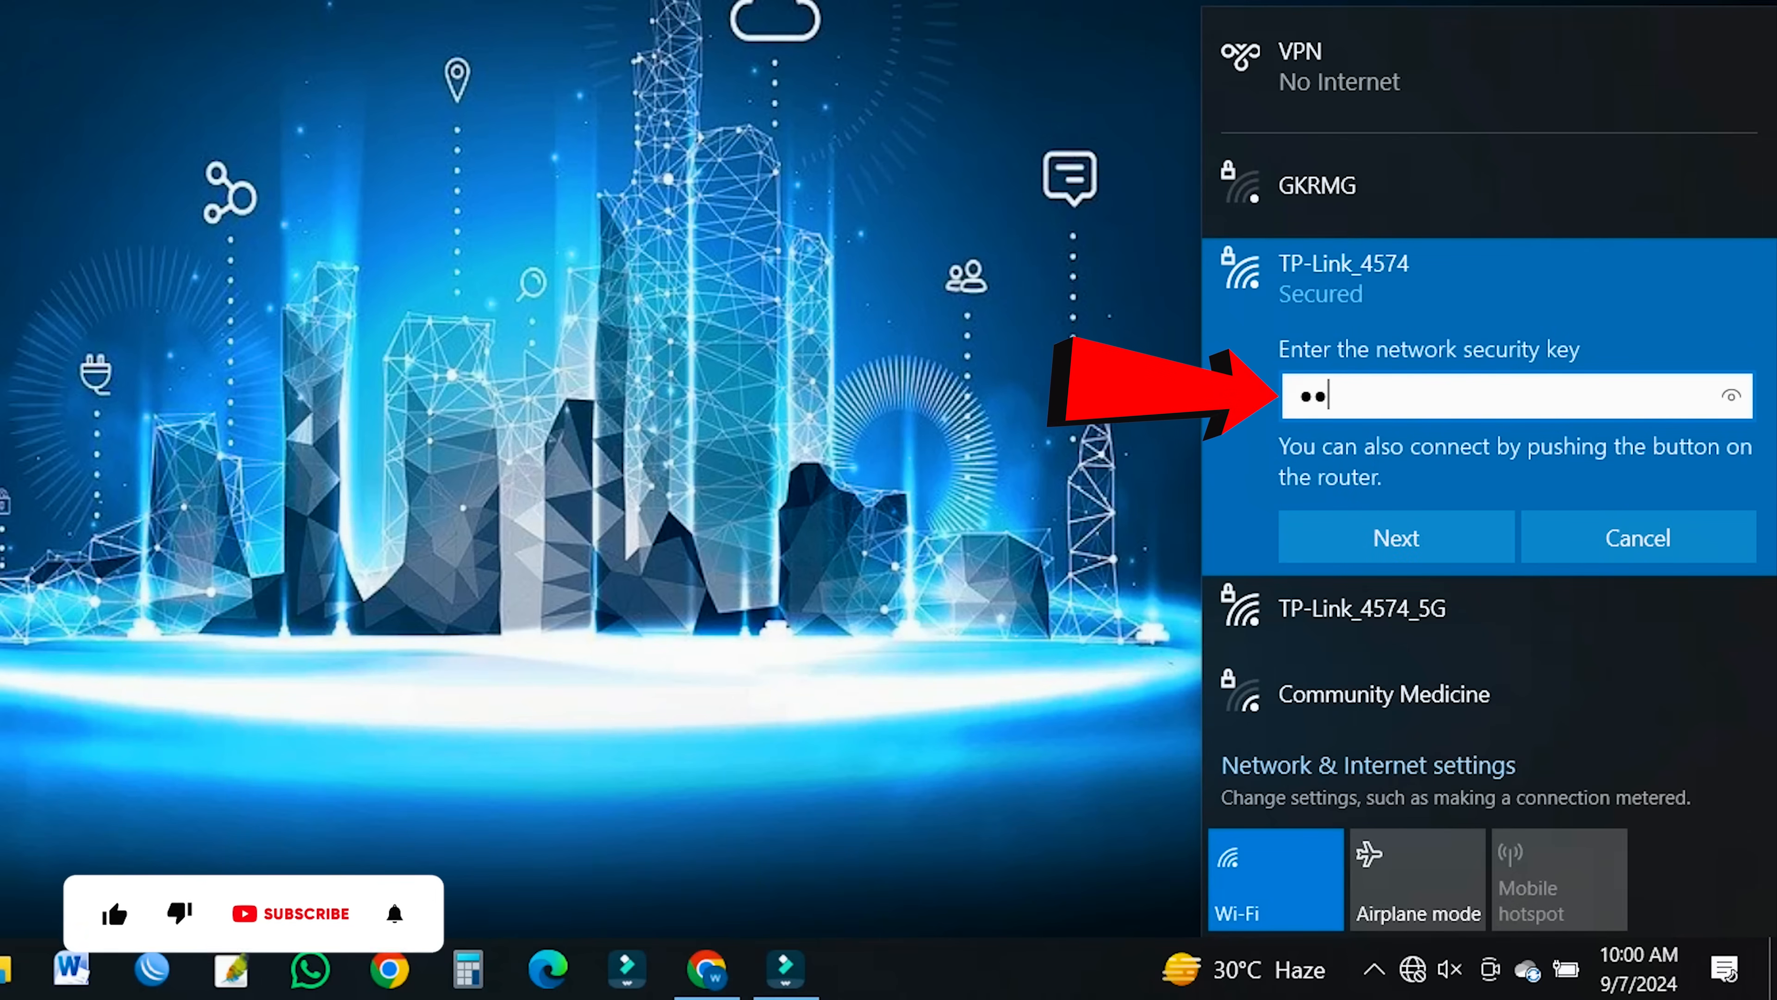
text(••)
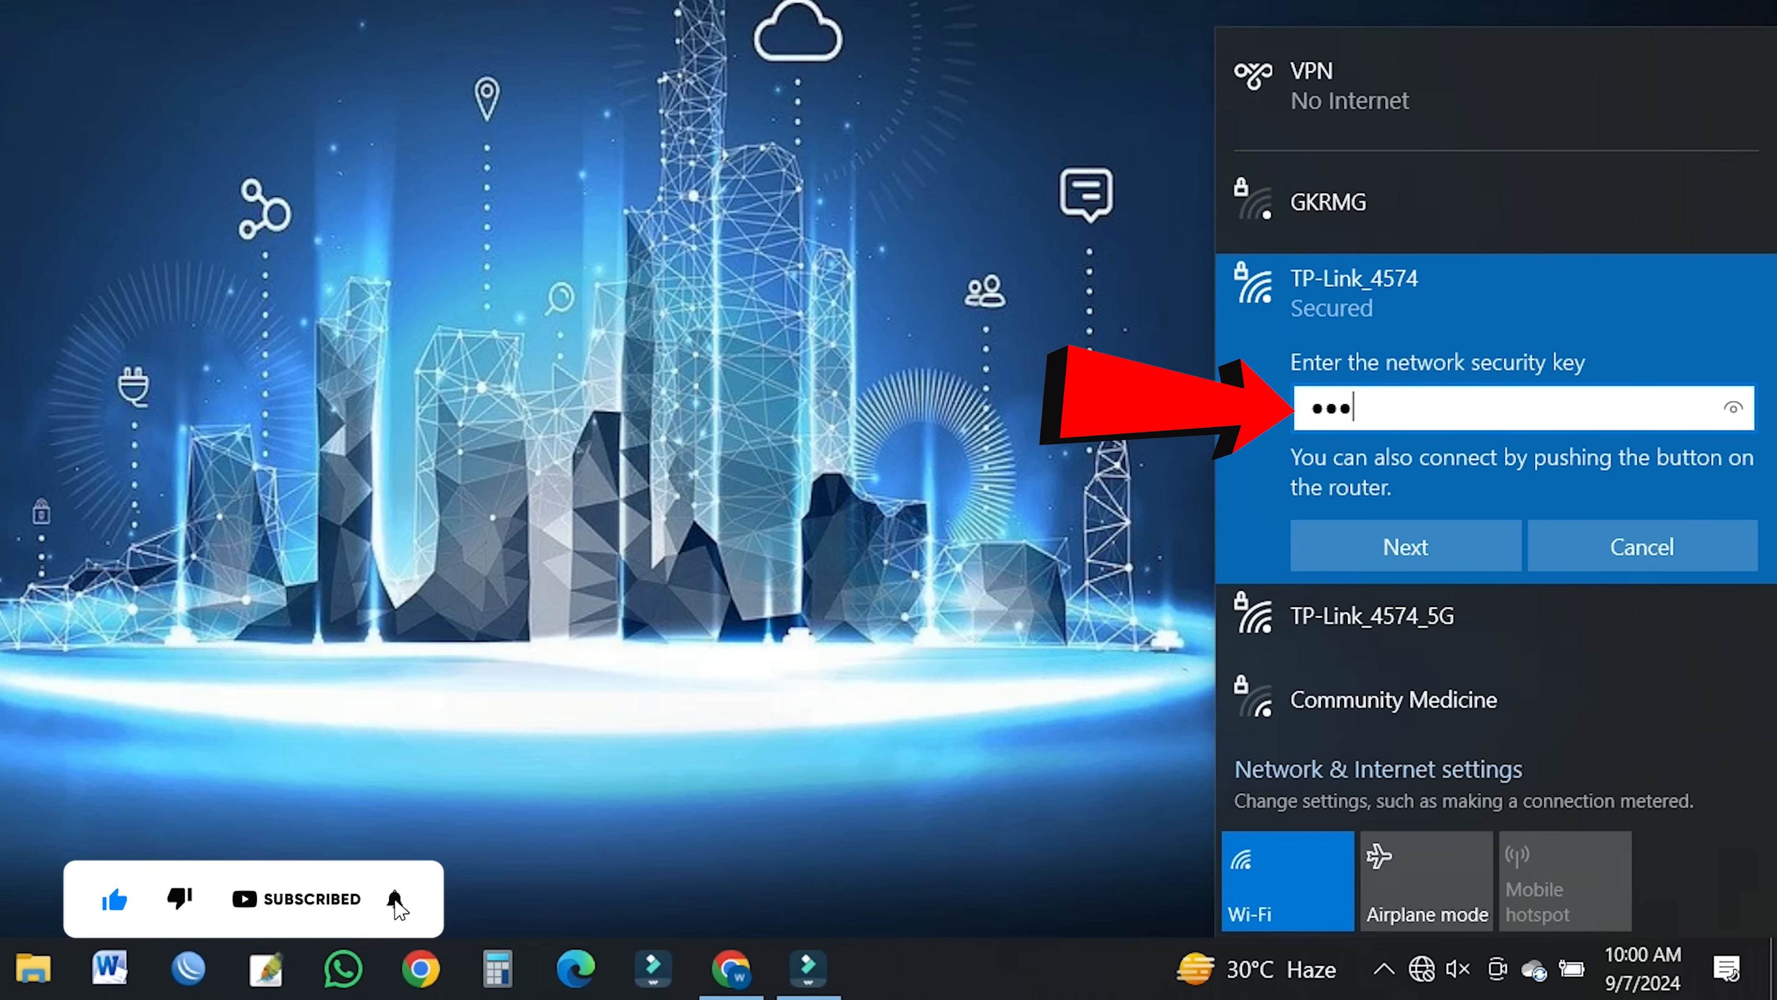
text(password)
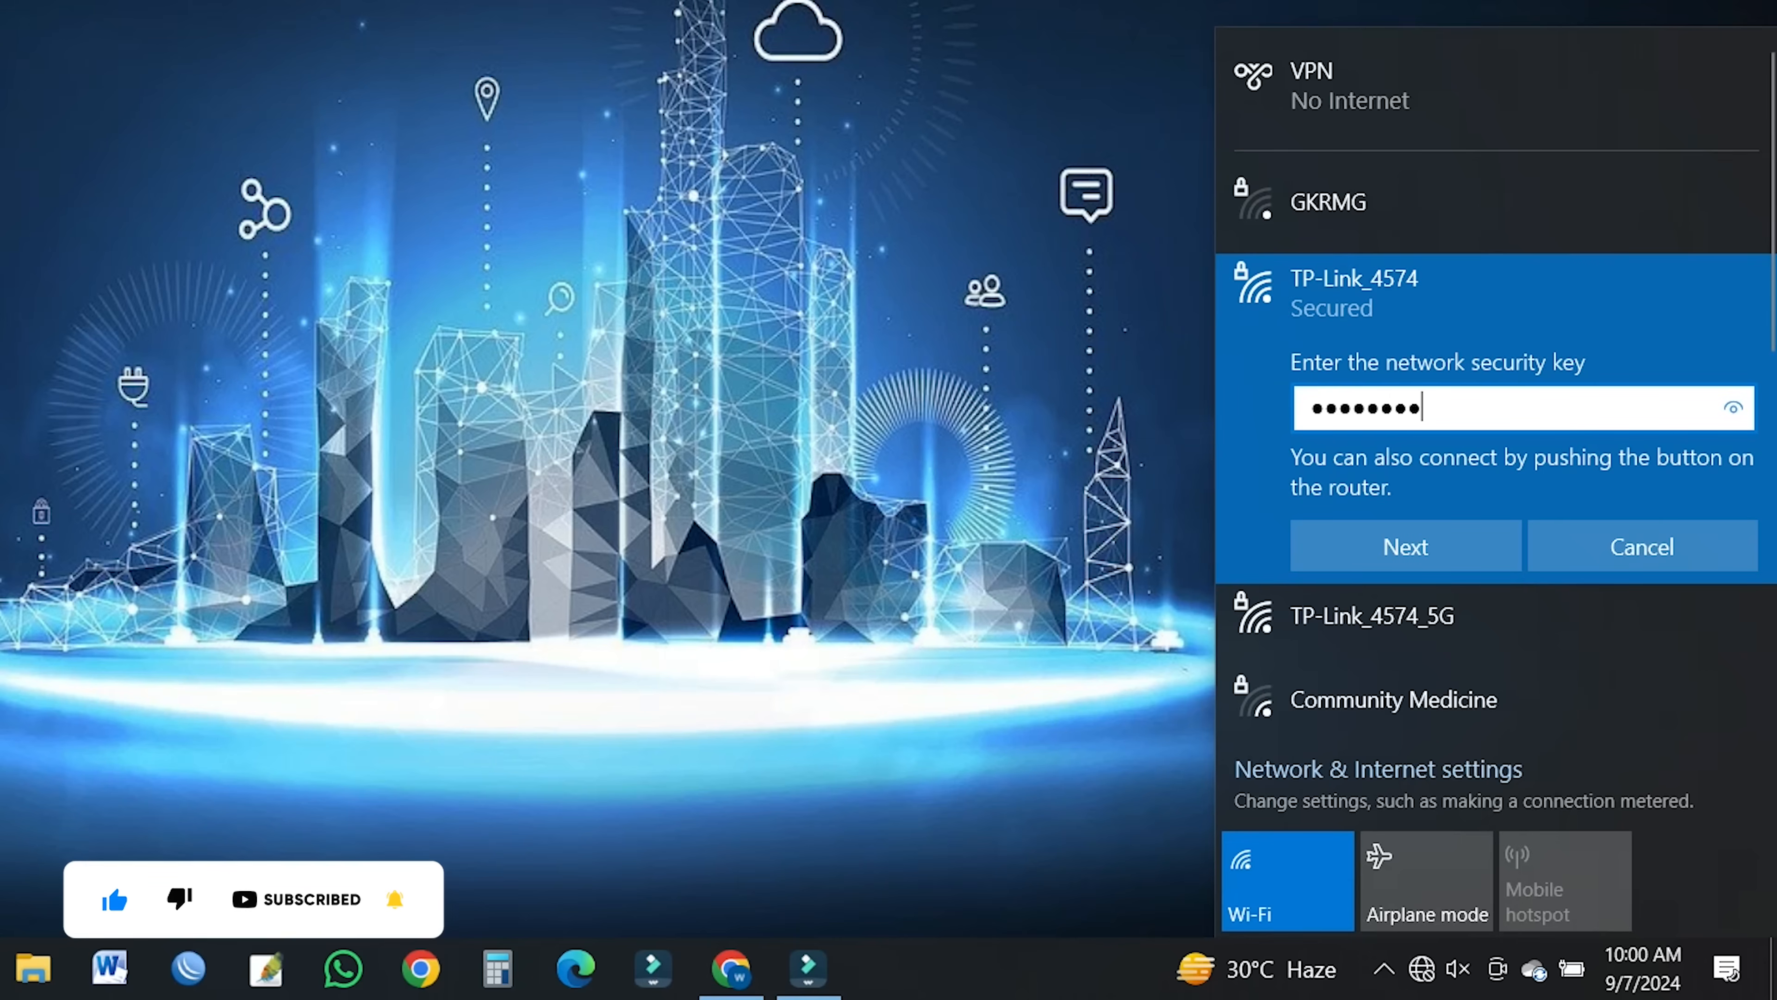
click(1404, 545)
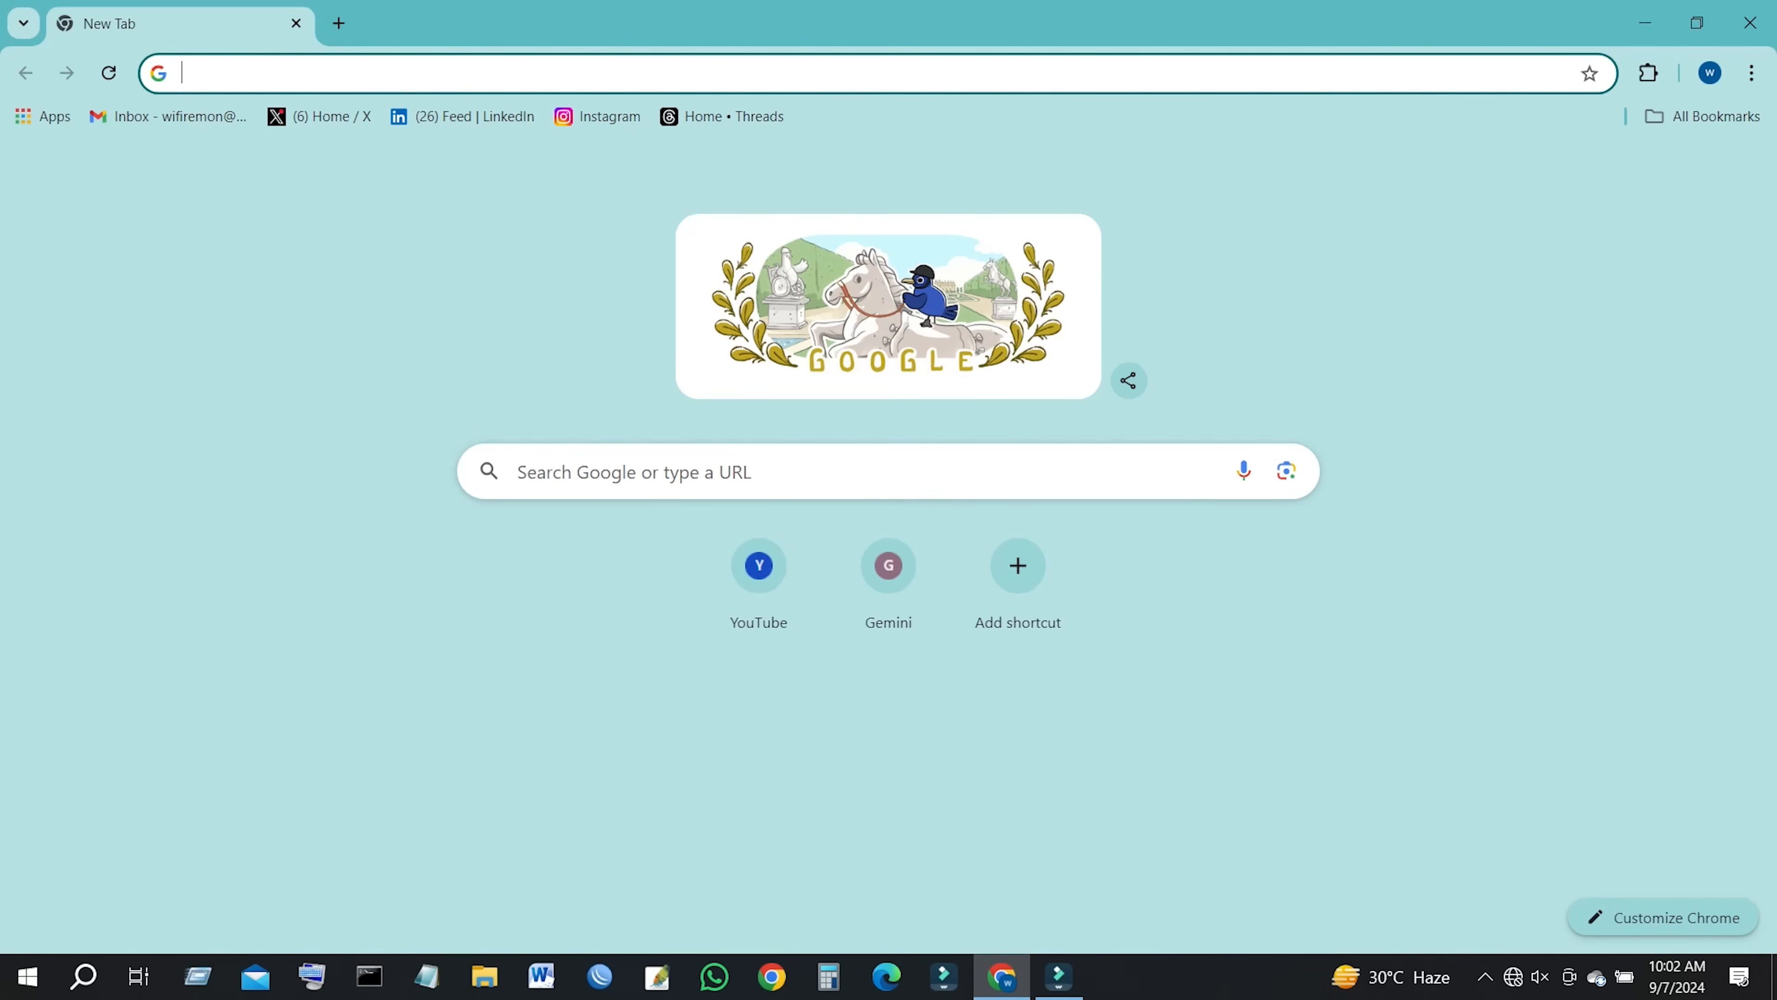
Step: Navigate Chrome to the router page at 192.168.0.1 / tplinkwifi.net
text(192.168.0.1)
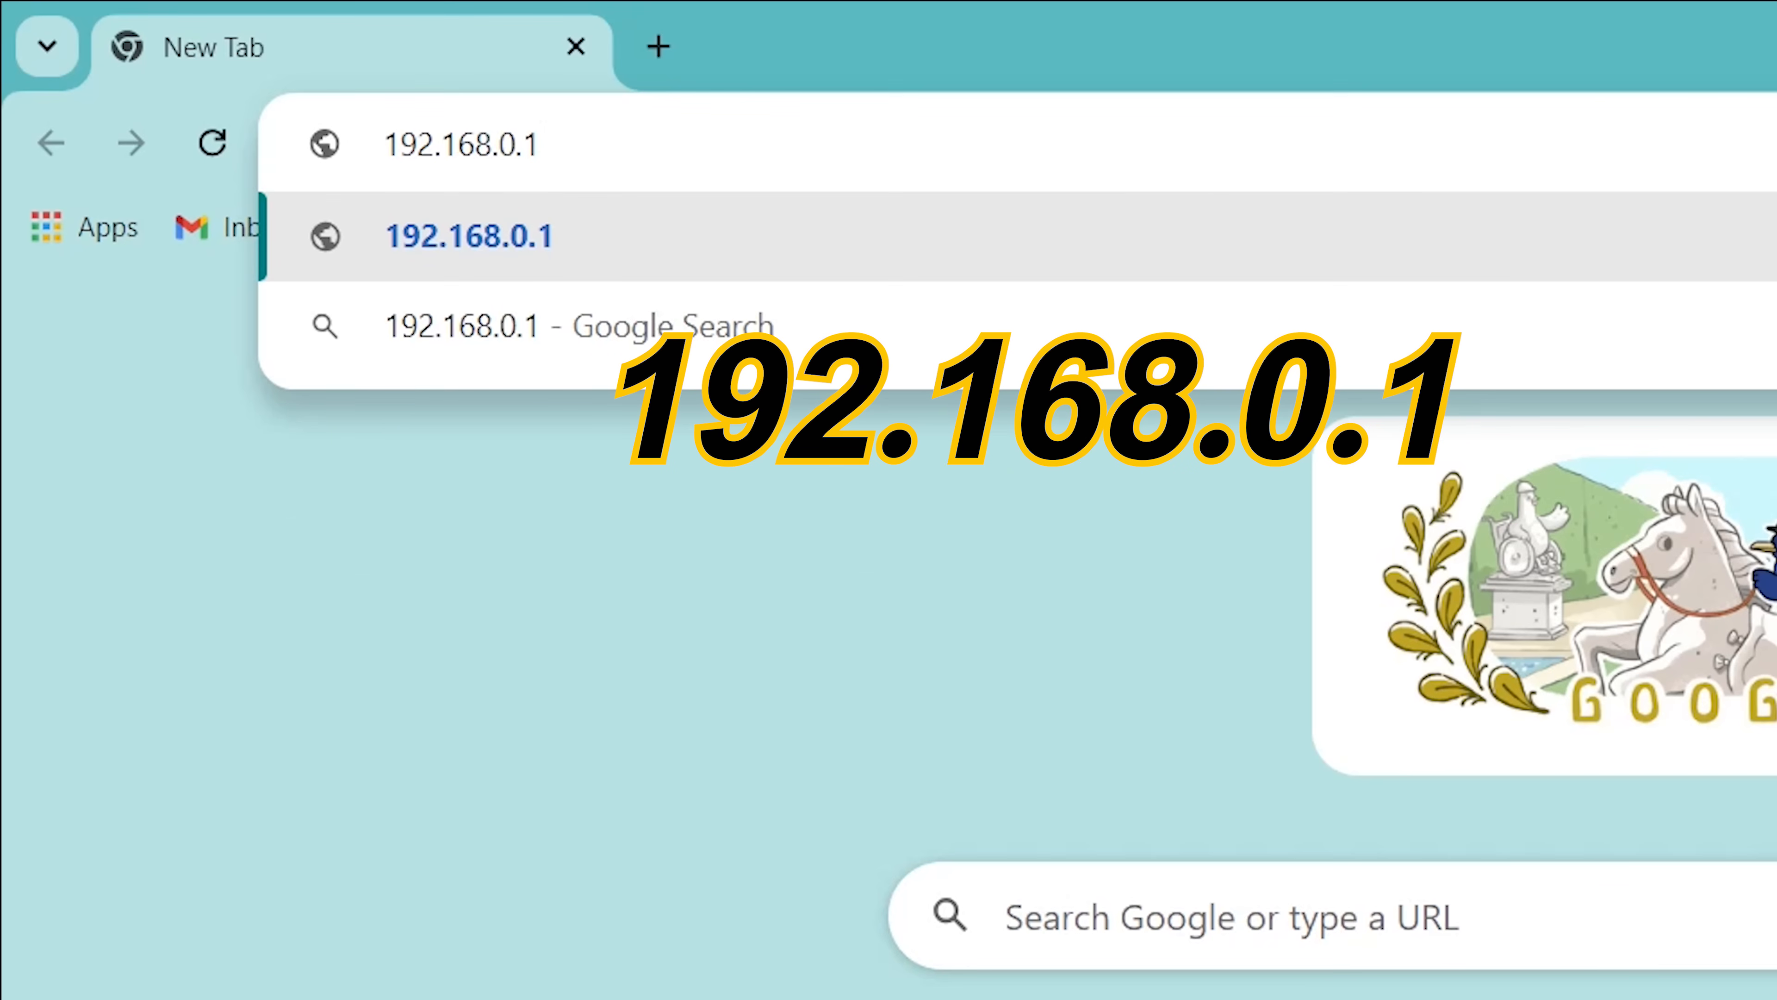
text(tplinkwifi.net)
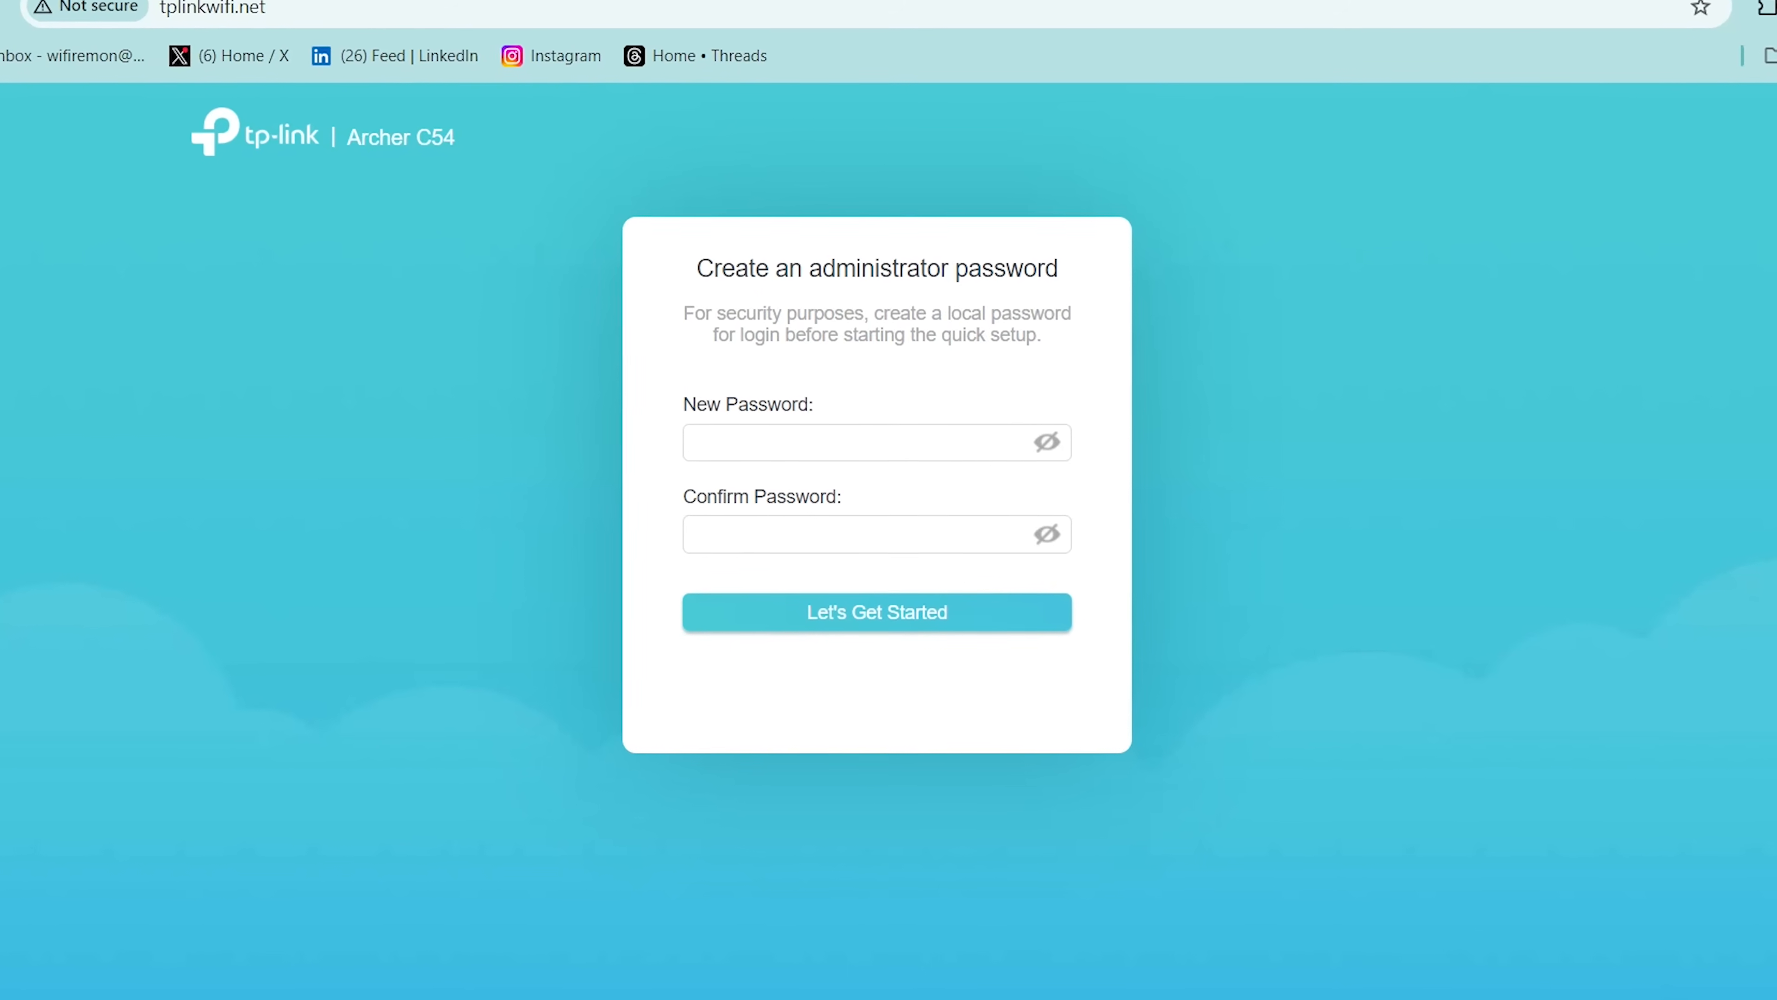
Step: Enter and confirm a new administrator password and start the quick setup
scroll(up, 3)
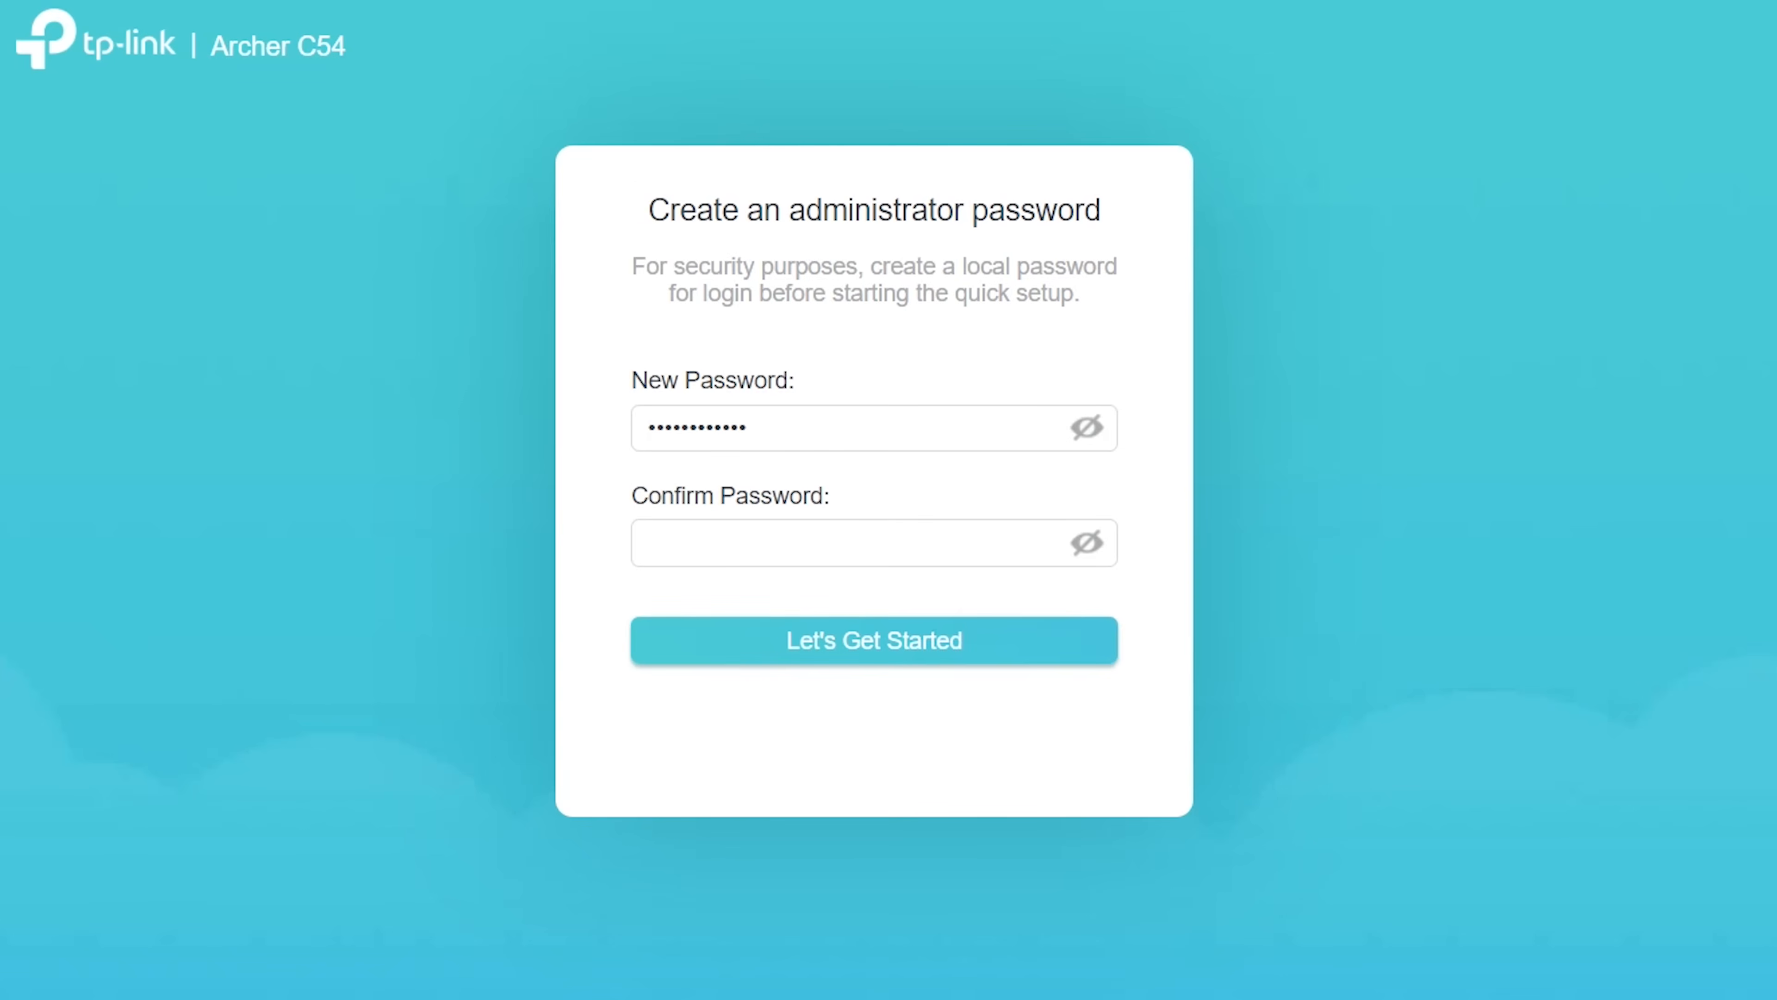
click(862, 428)
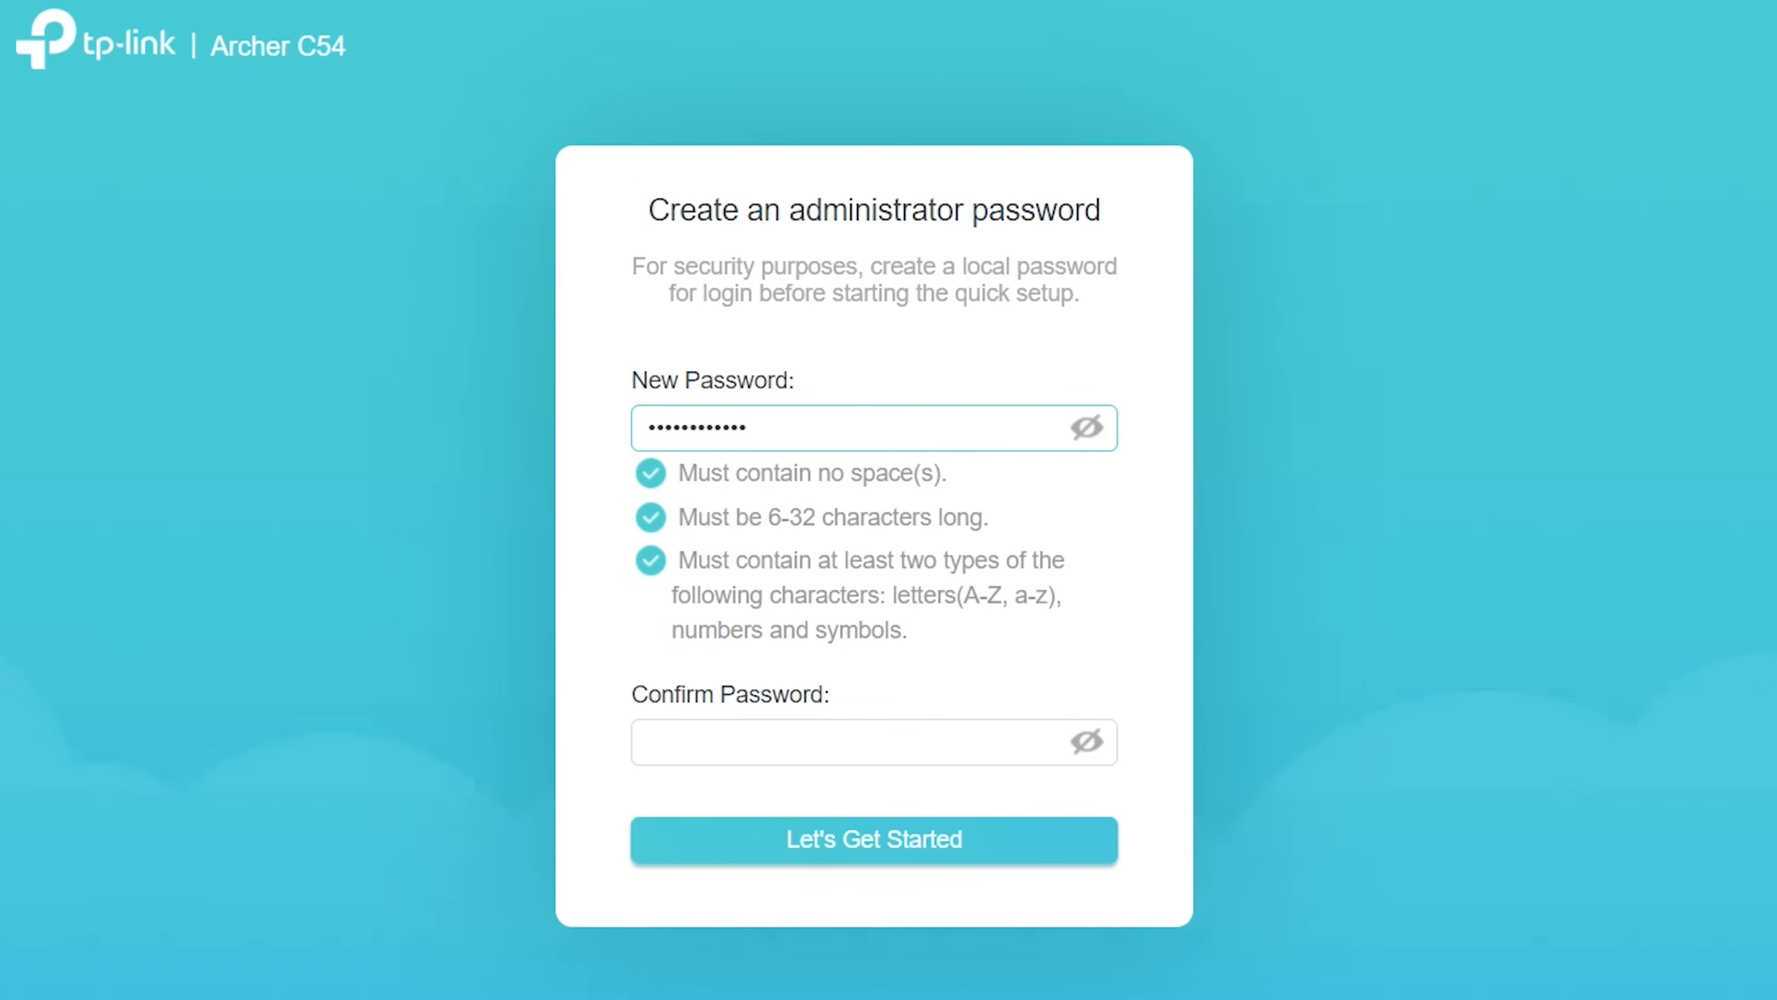
text(•••••)
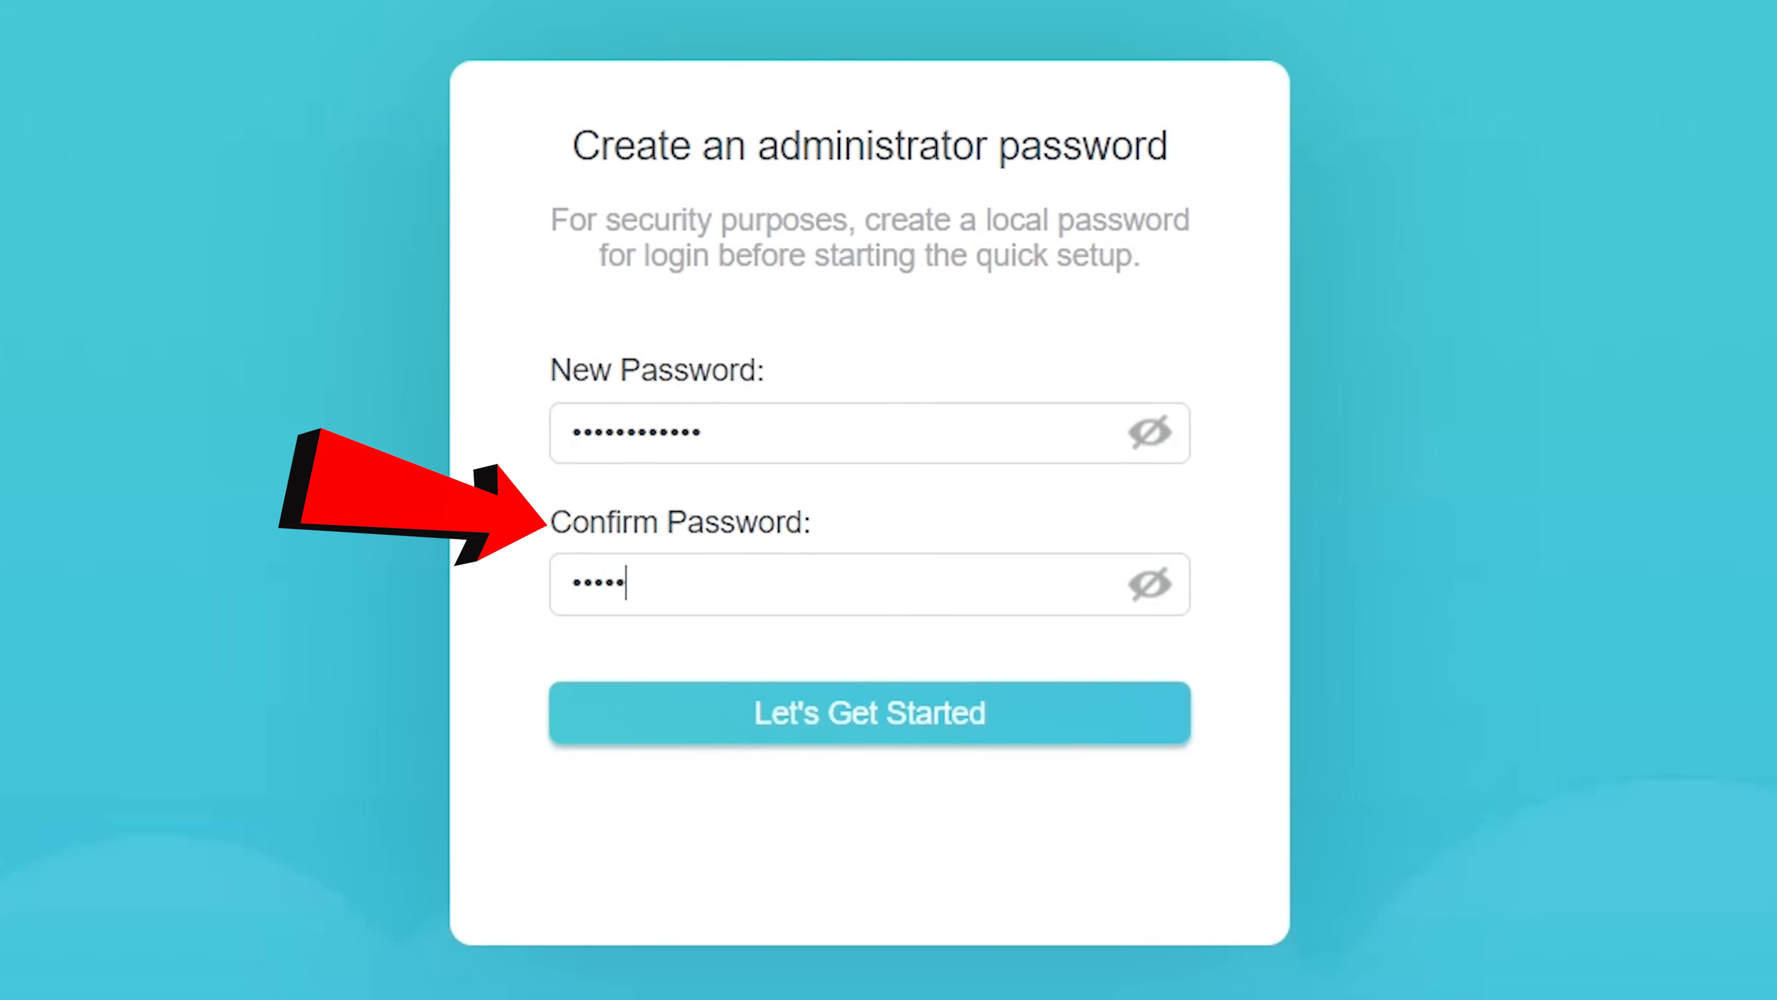
text(password)
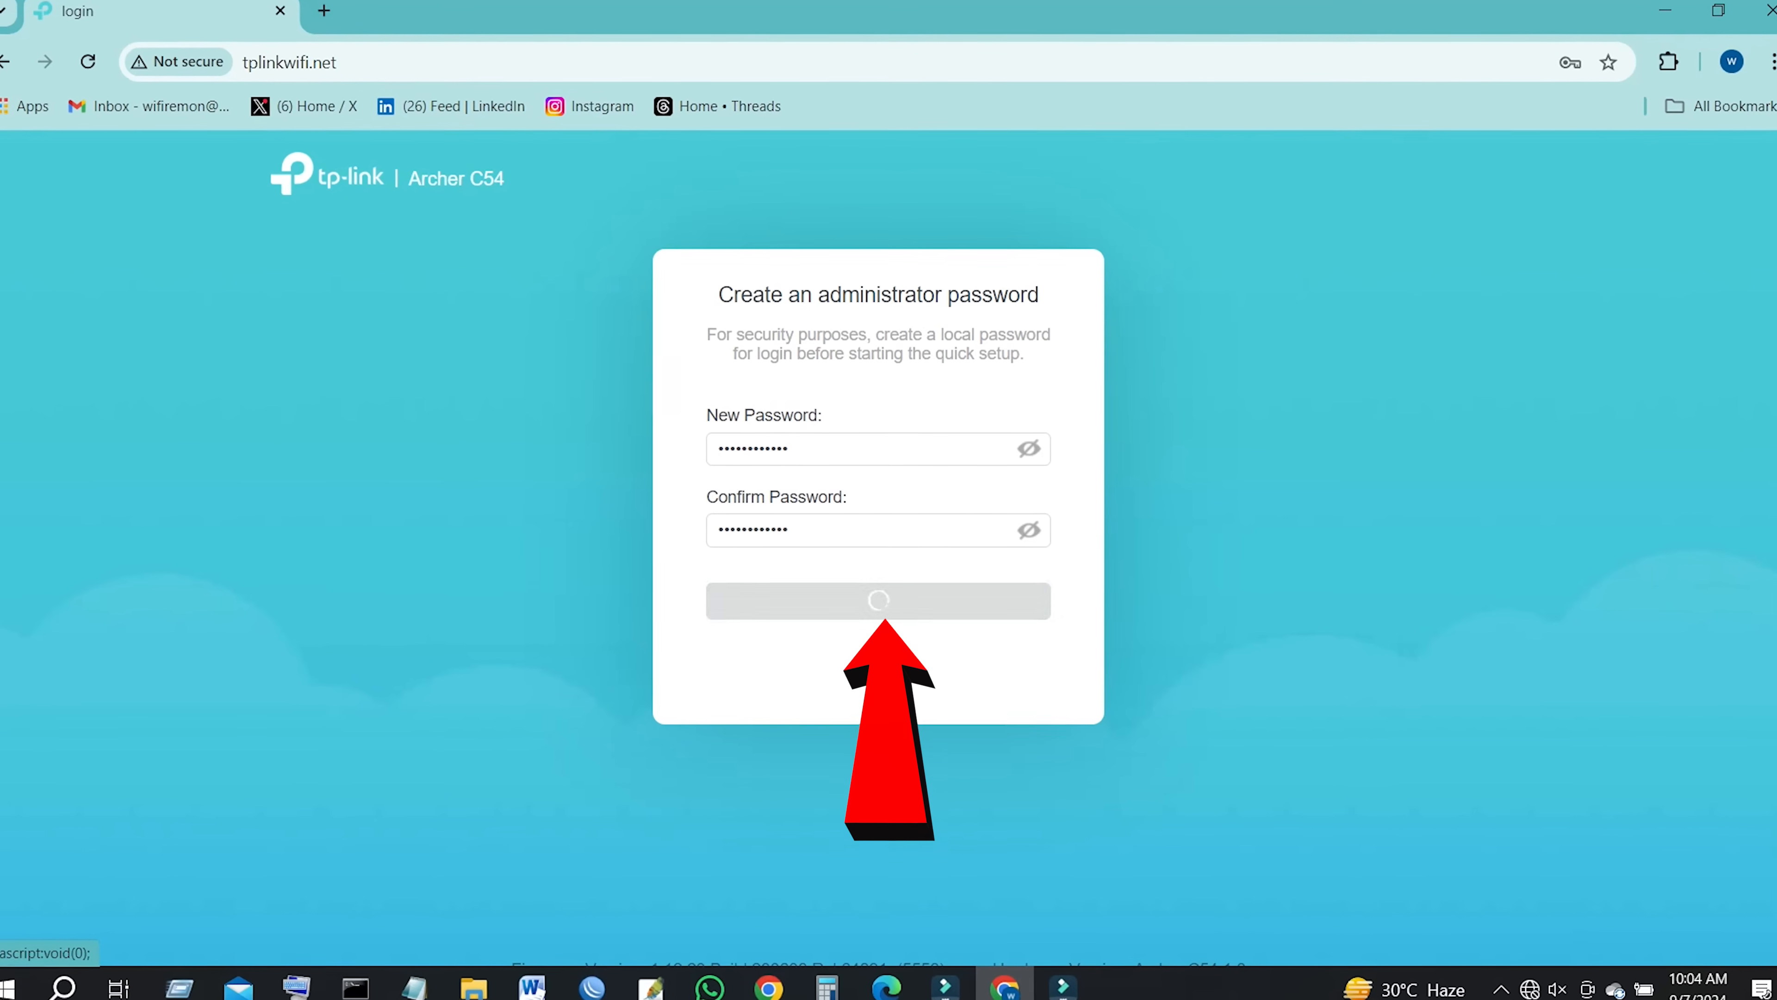
click(878, 601)
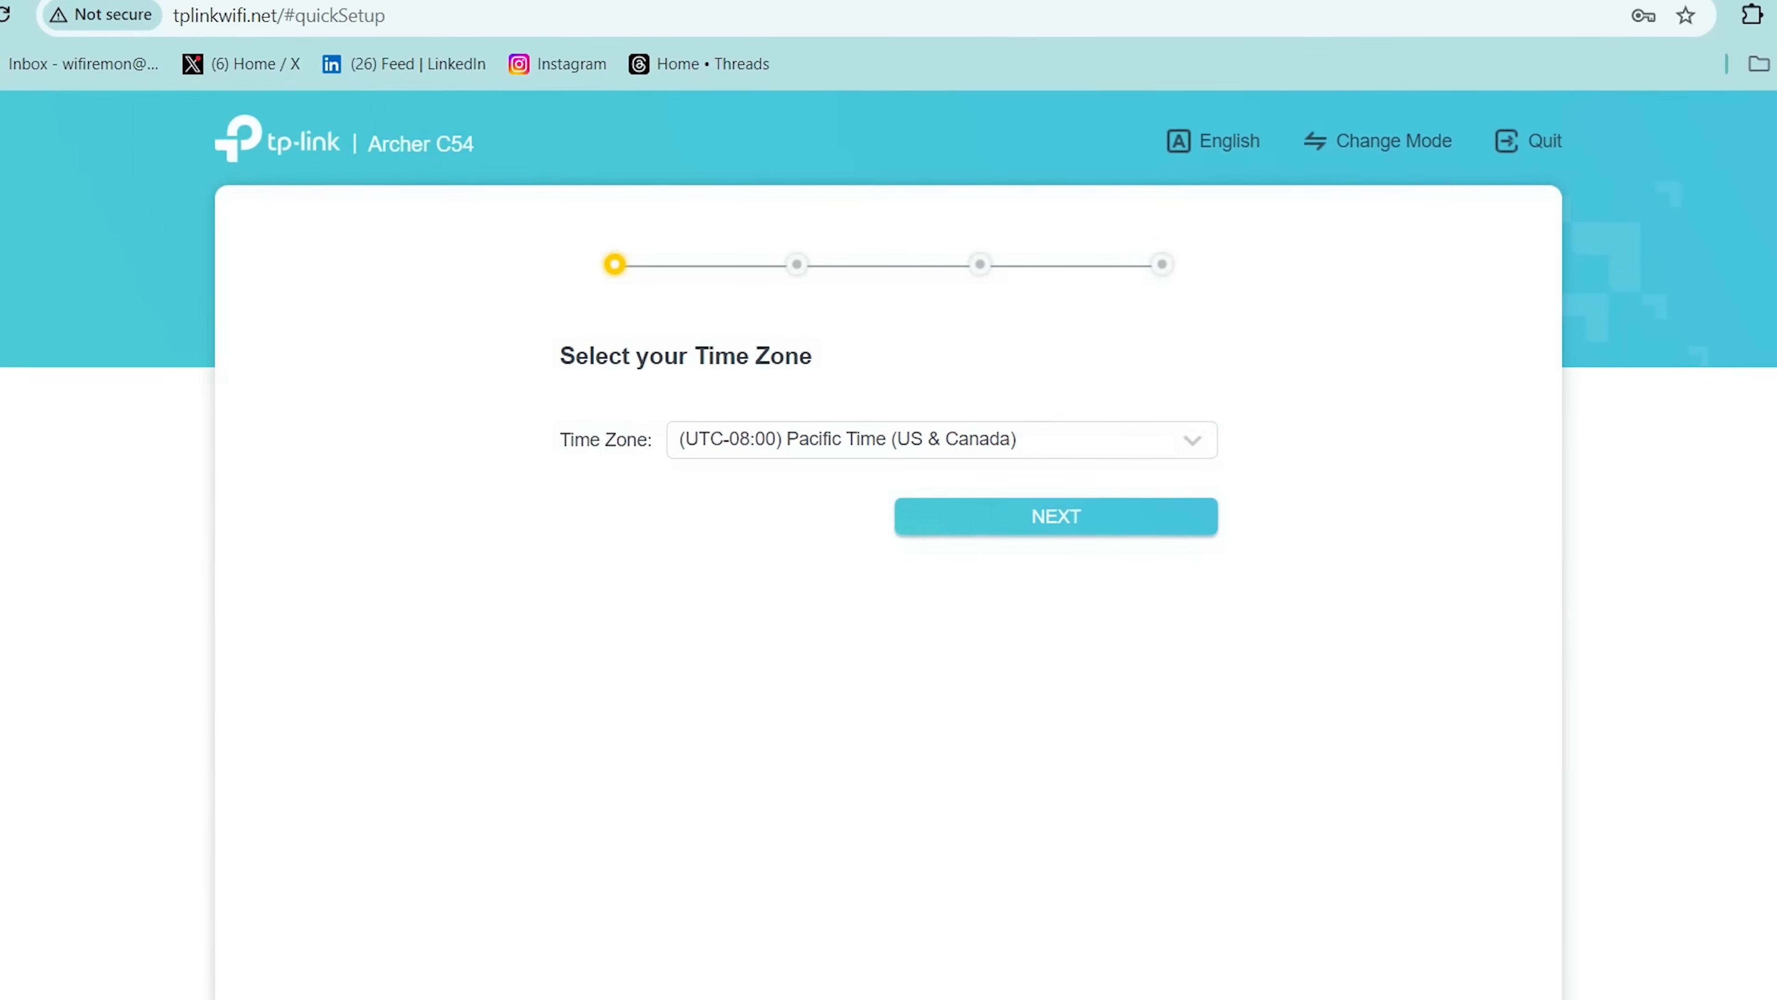
Step: Choose the (UTC+06:00) Dhaka time zone from the list
click(940, 439)
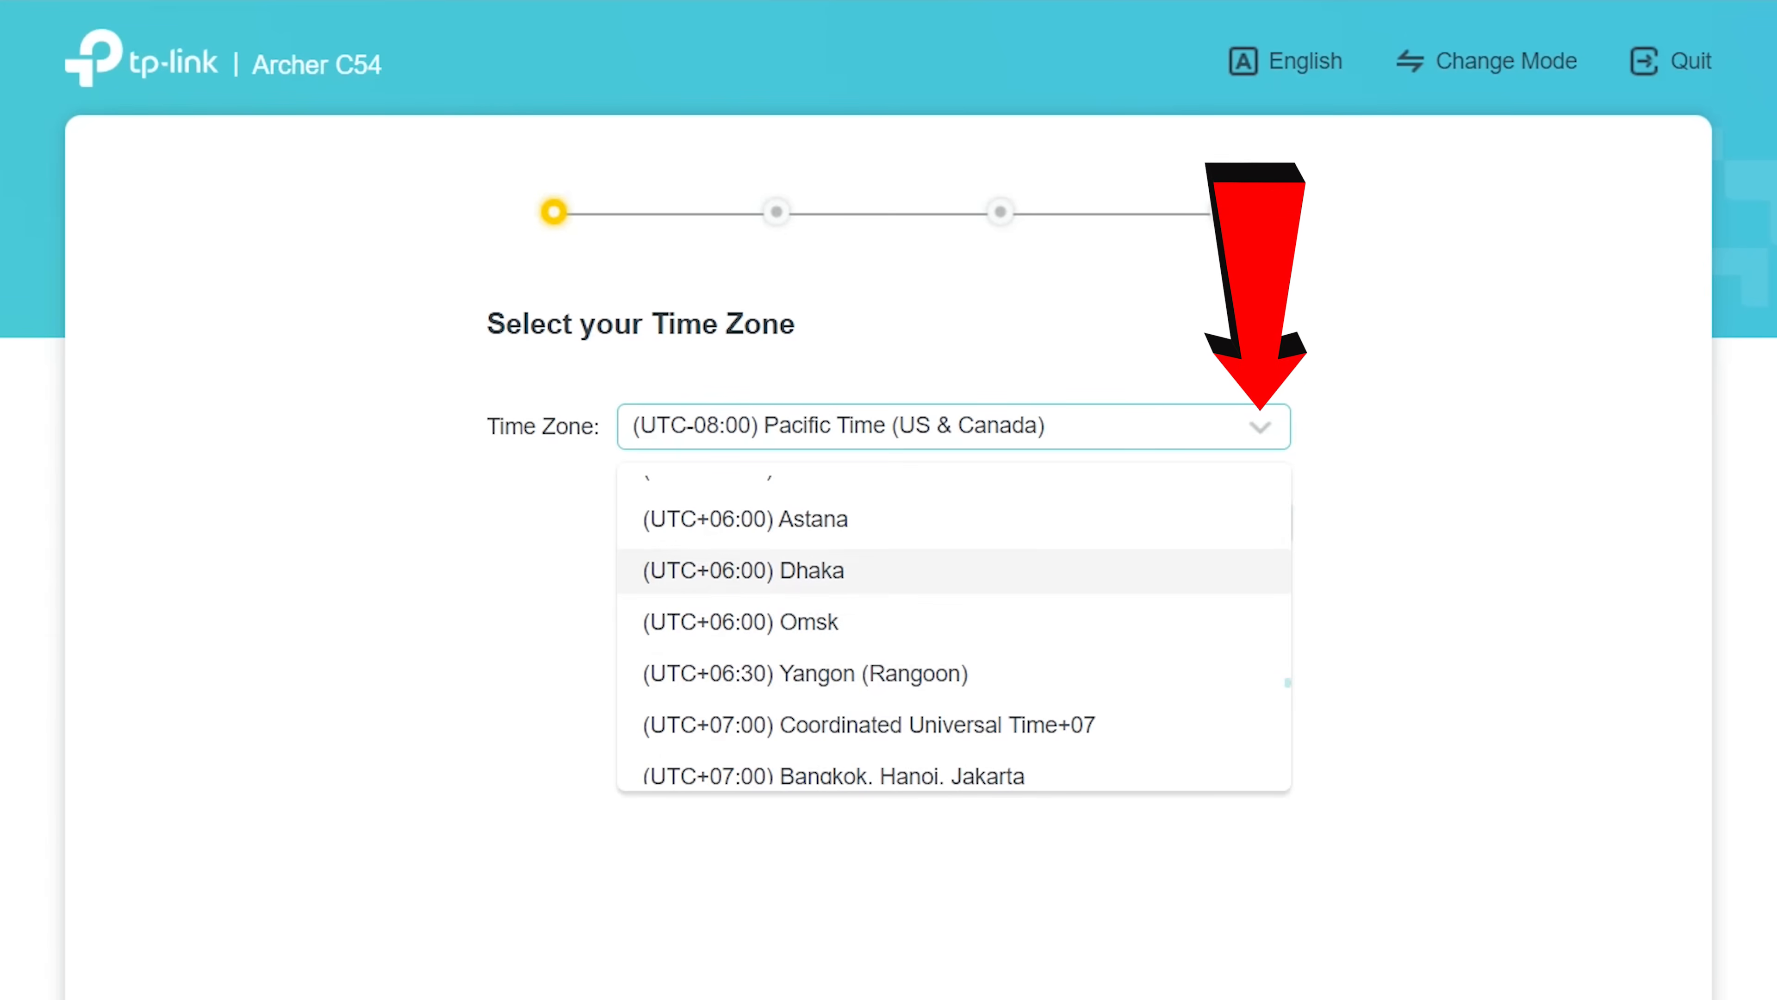
click(743, 570)
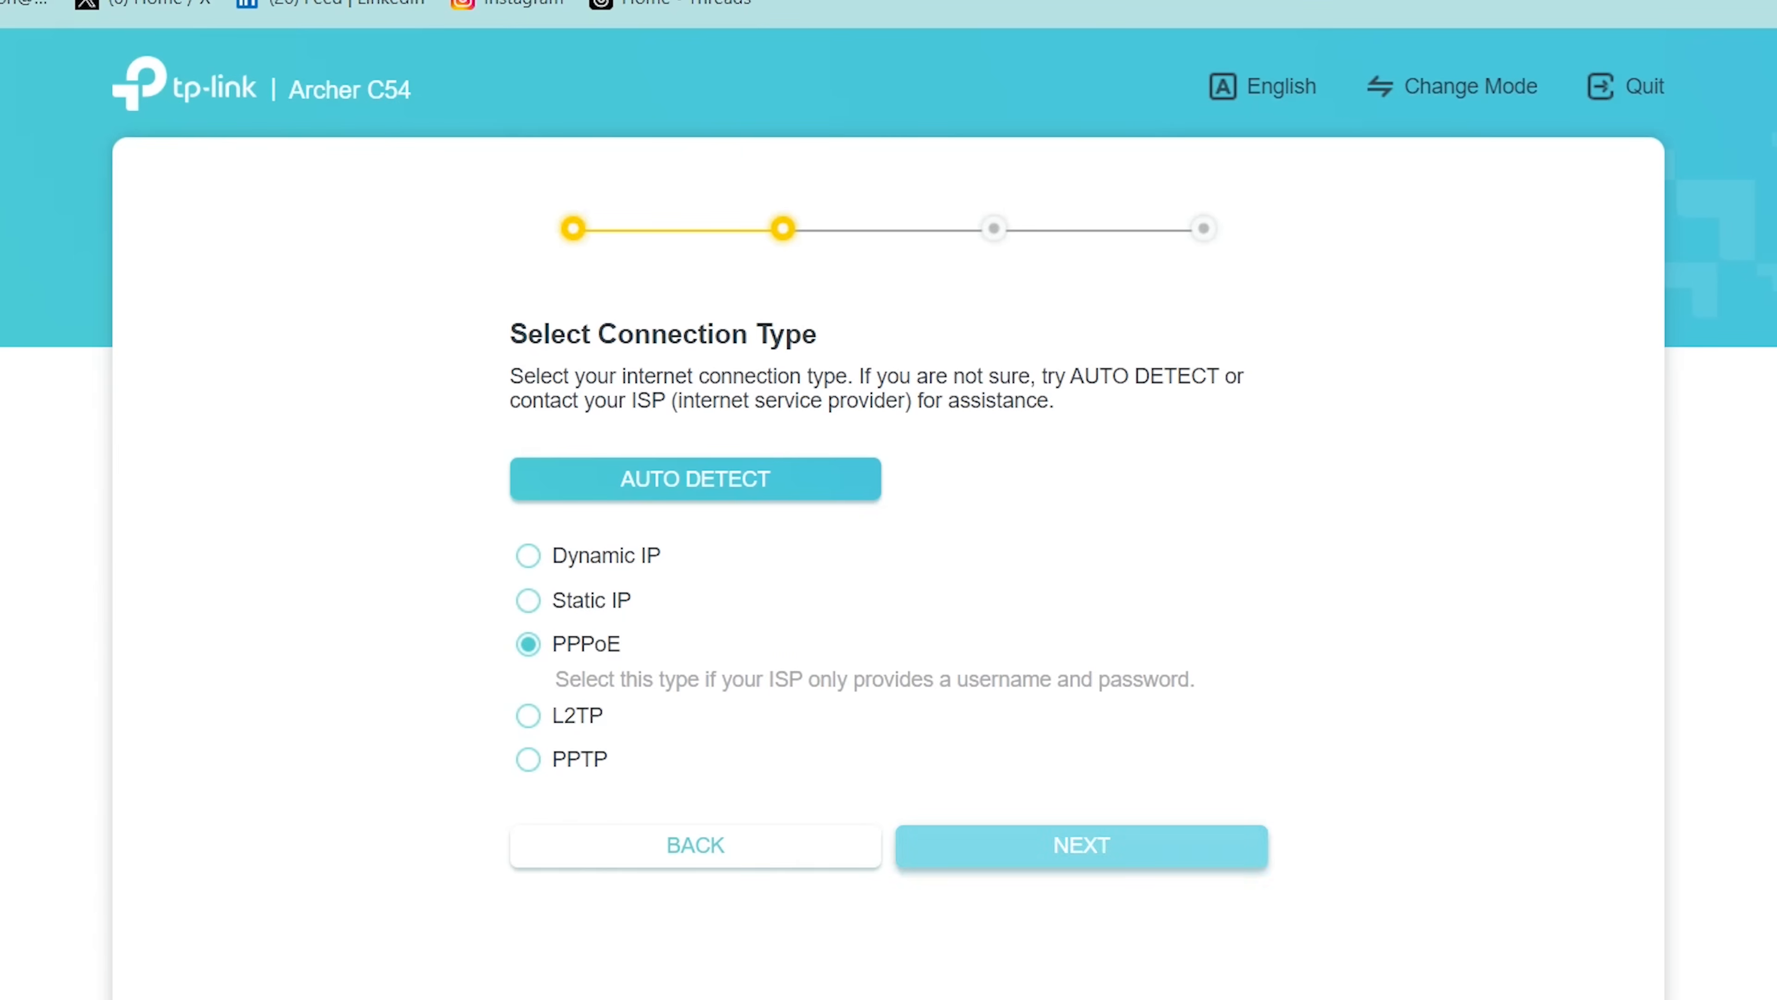
Step: Continue with PPPoE, enter the ISP username 'wifi@' and submit the account details
click(1079, 845)
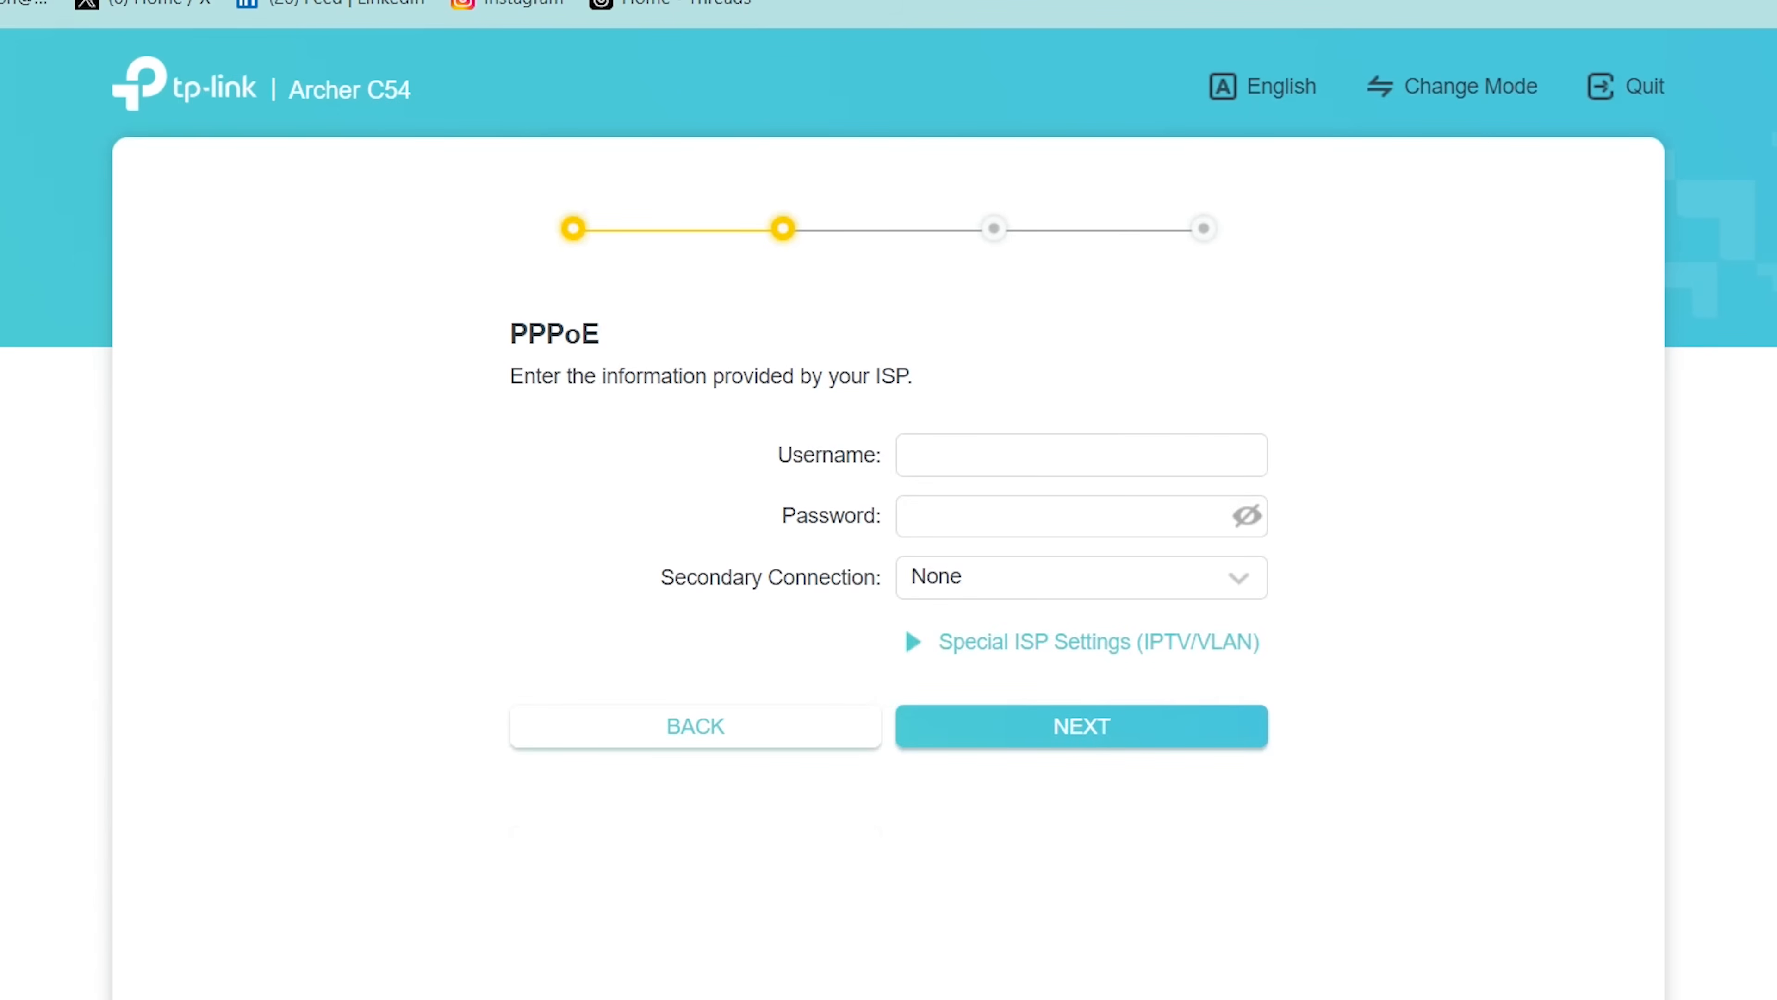
text(wifi@remon)
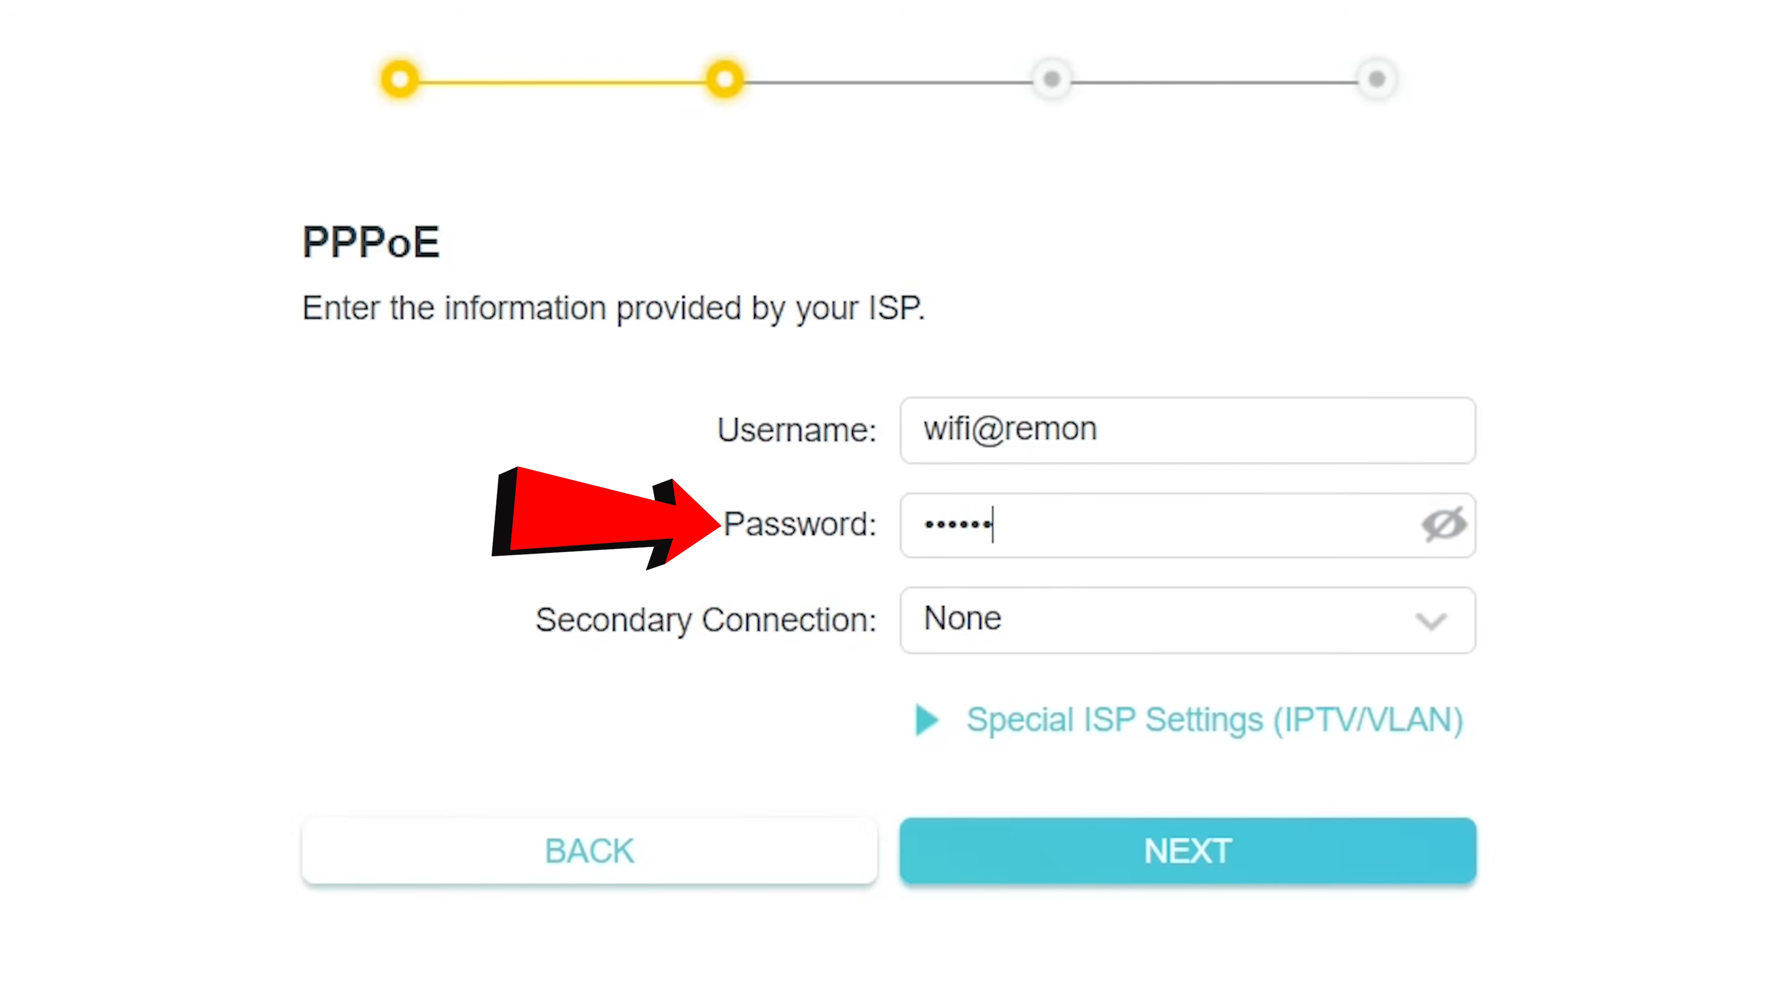
click(1185, 850)
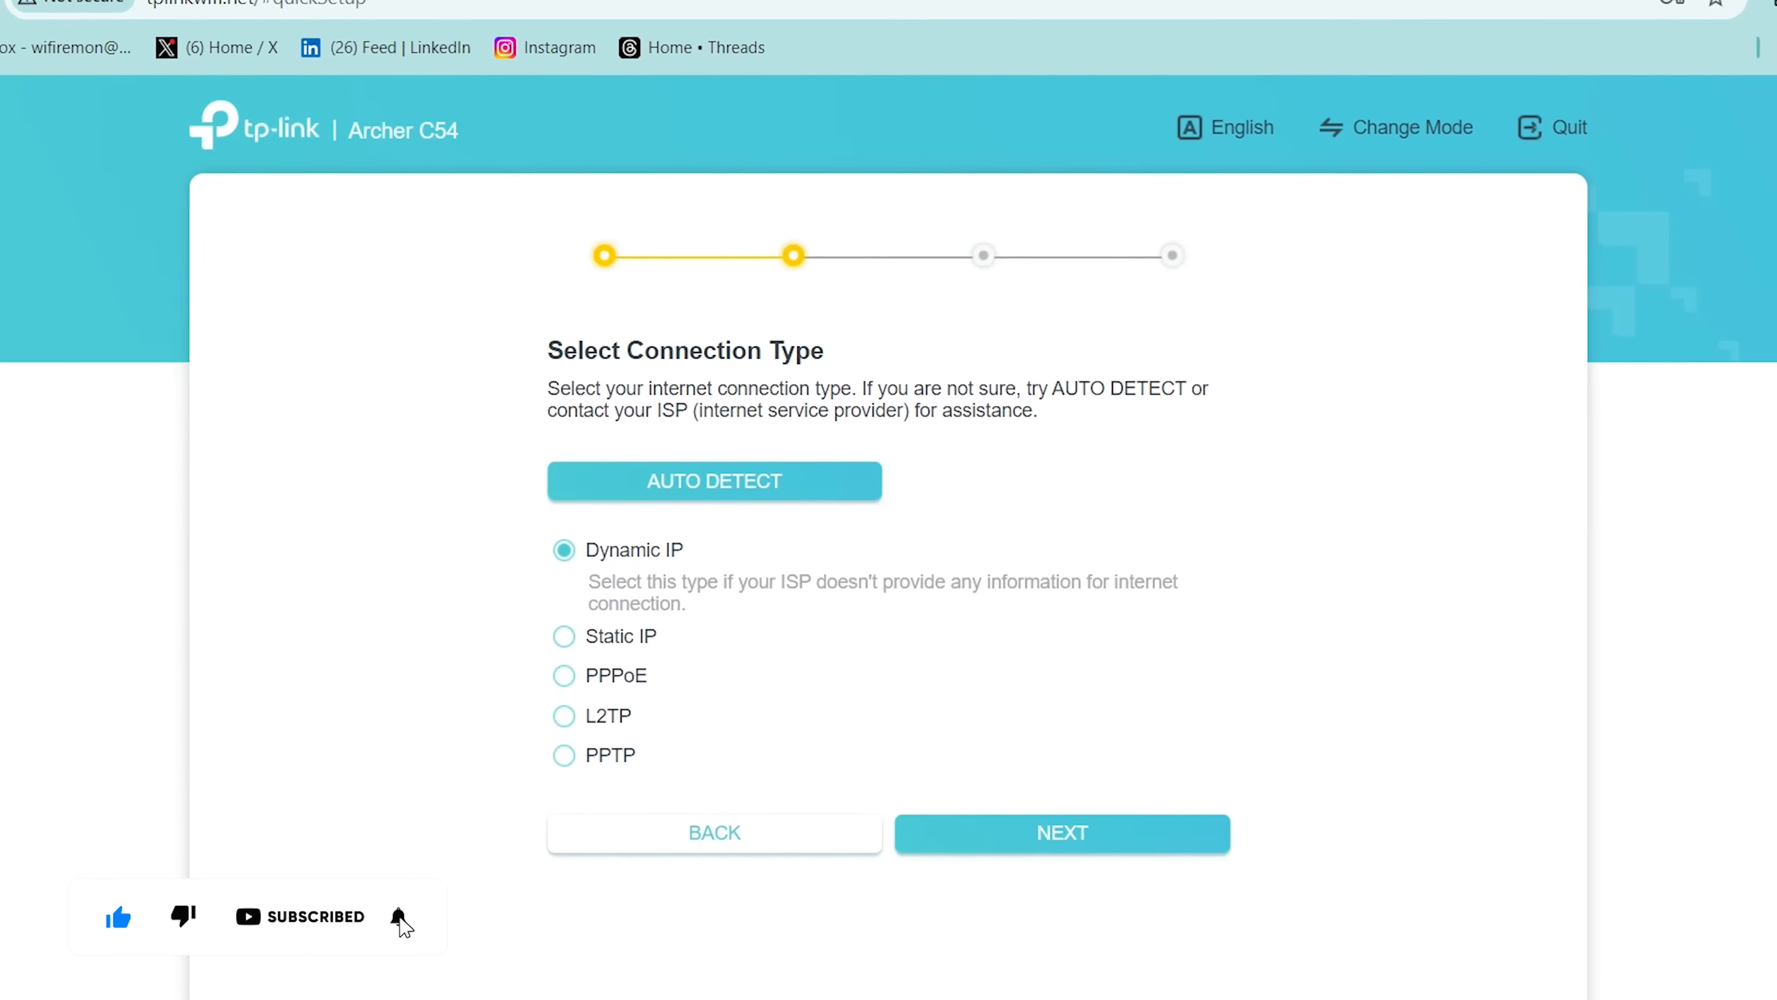
Step: Proceed with Static IP using 192.168.10.50, gateway 192.168.10.1 and DNS 8.8.8.8
scroll(up, 3)
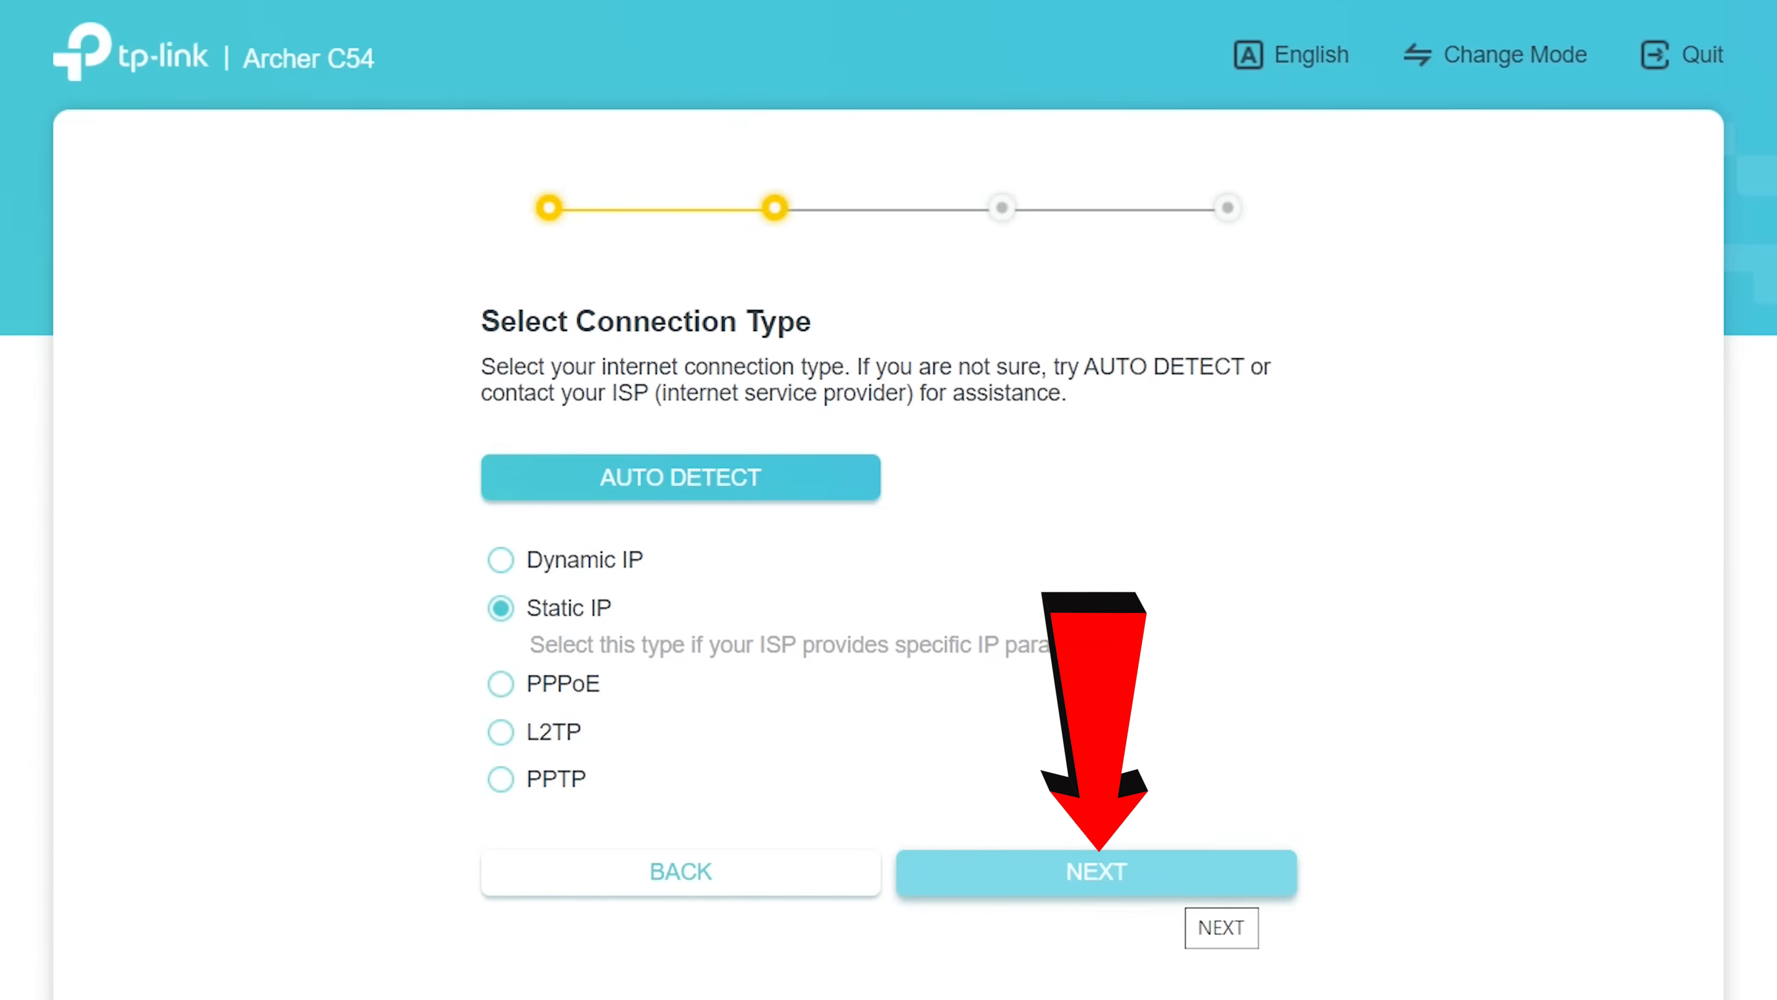
click(1095, 872)
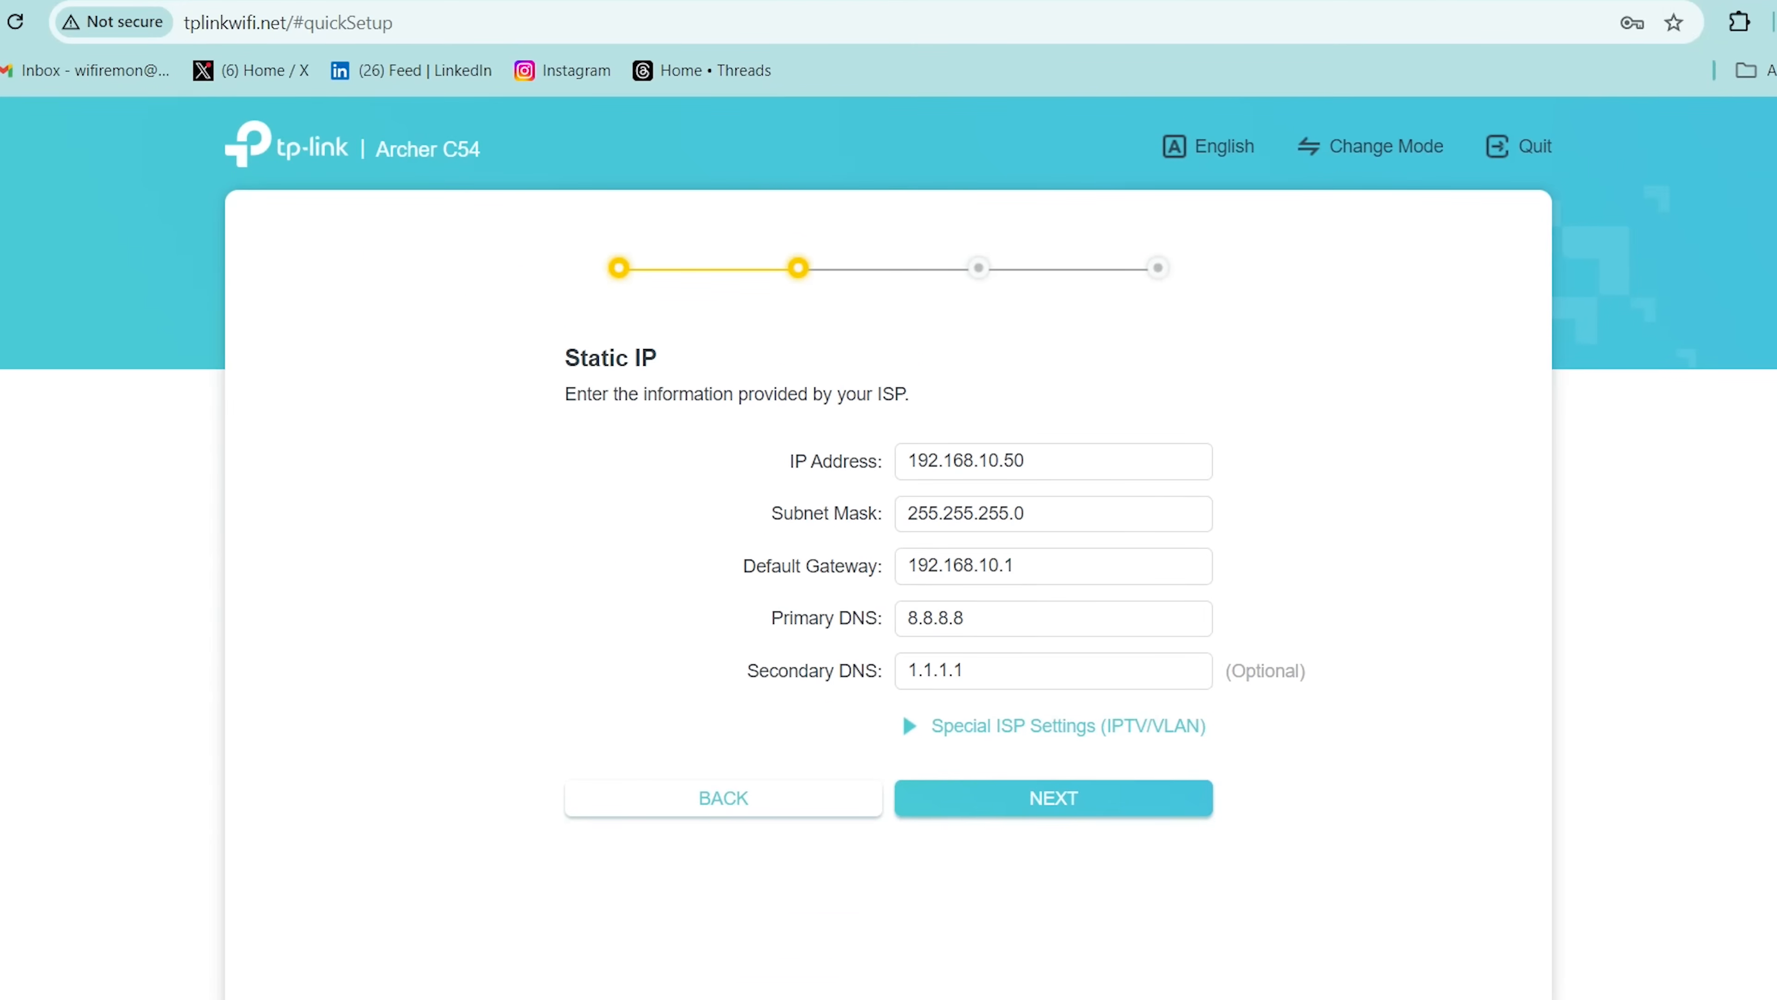
click(1051, 797)
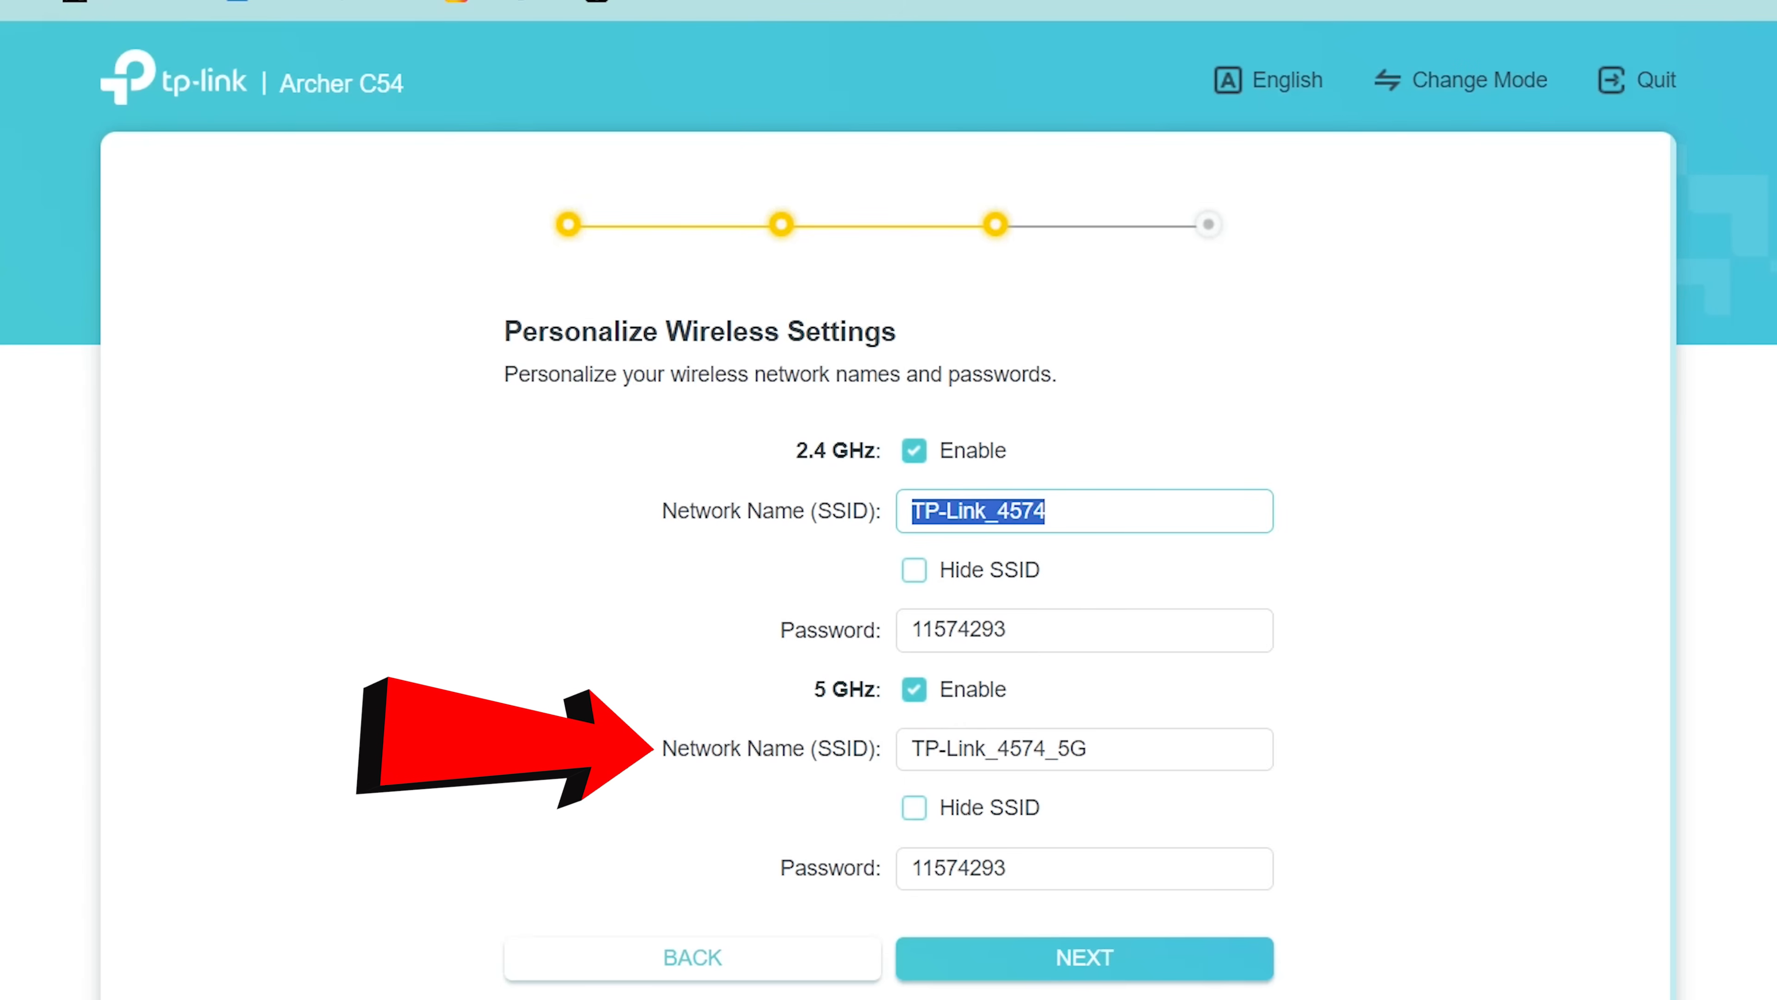
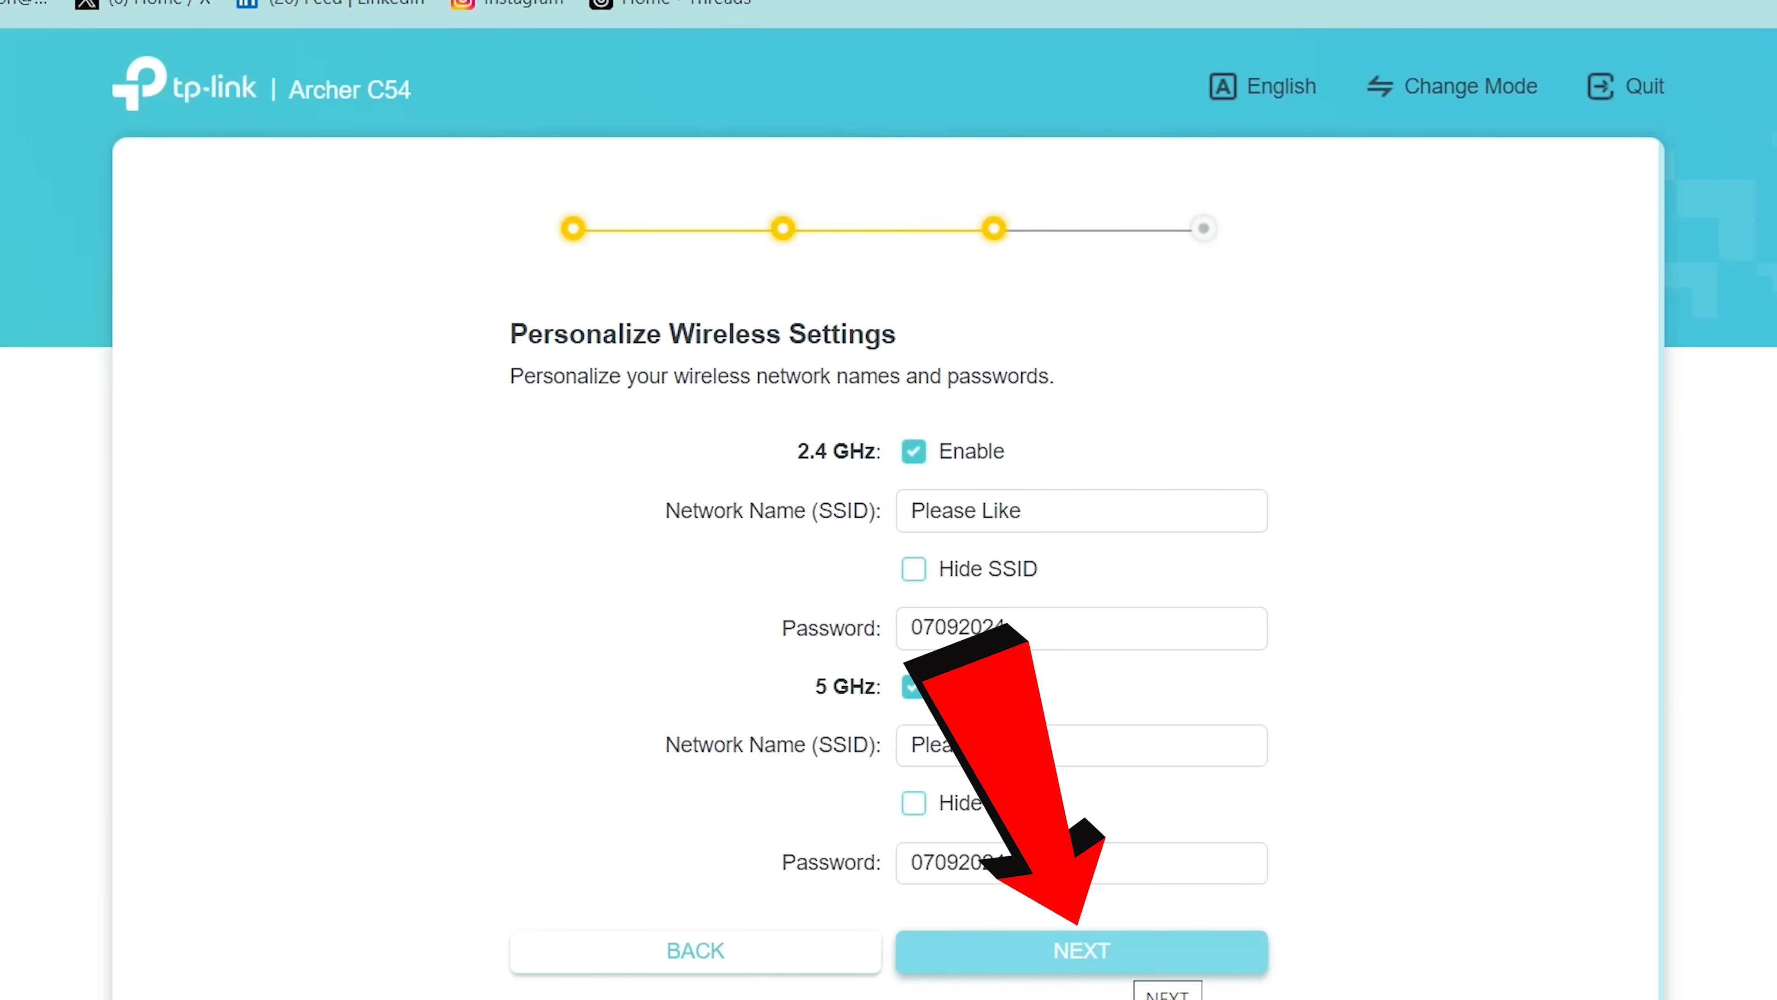
click(1080, 950)
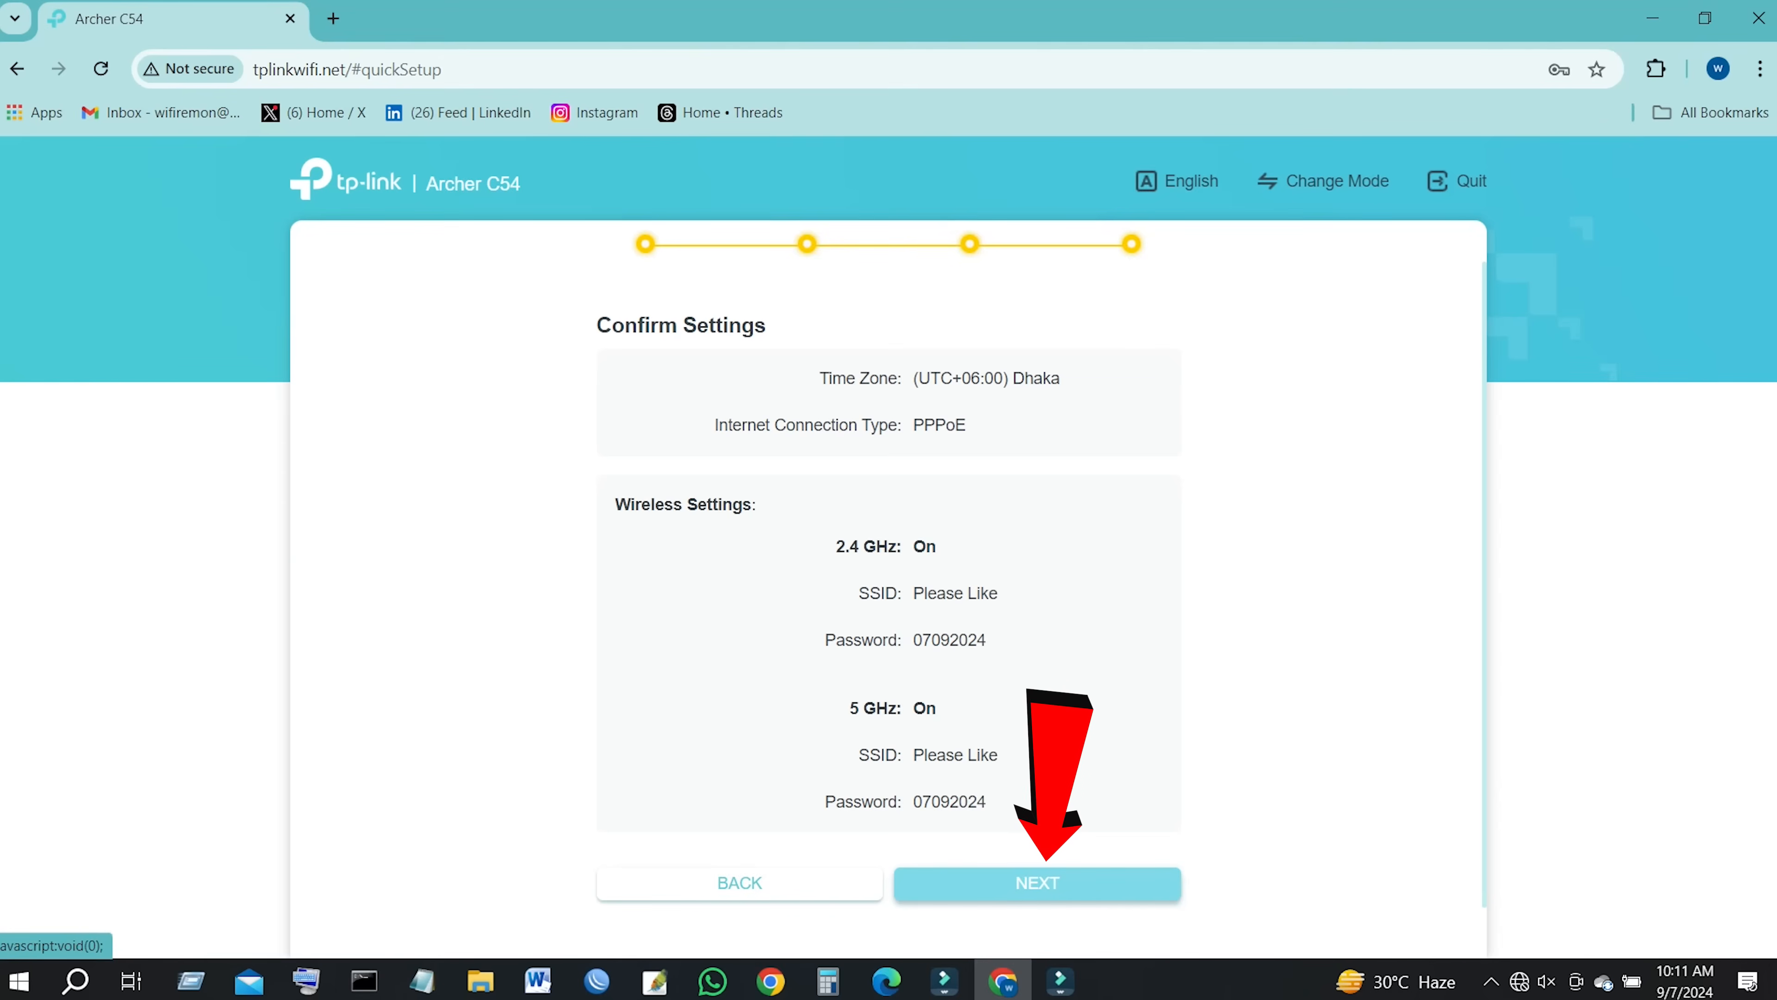
Step: Apply the reviewed quick setup settings from the Confirm Settings page
click(1034, 883)
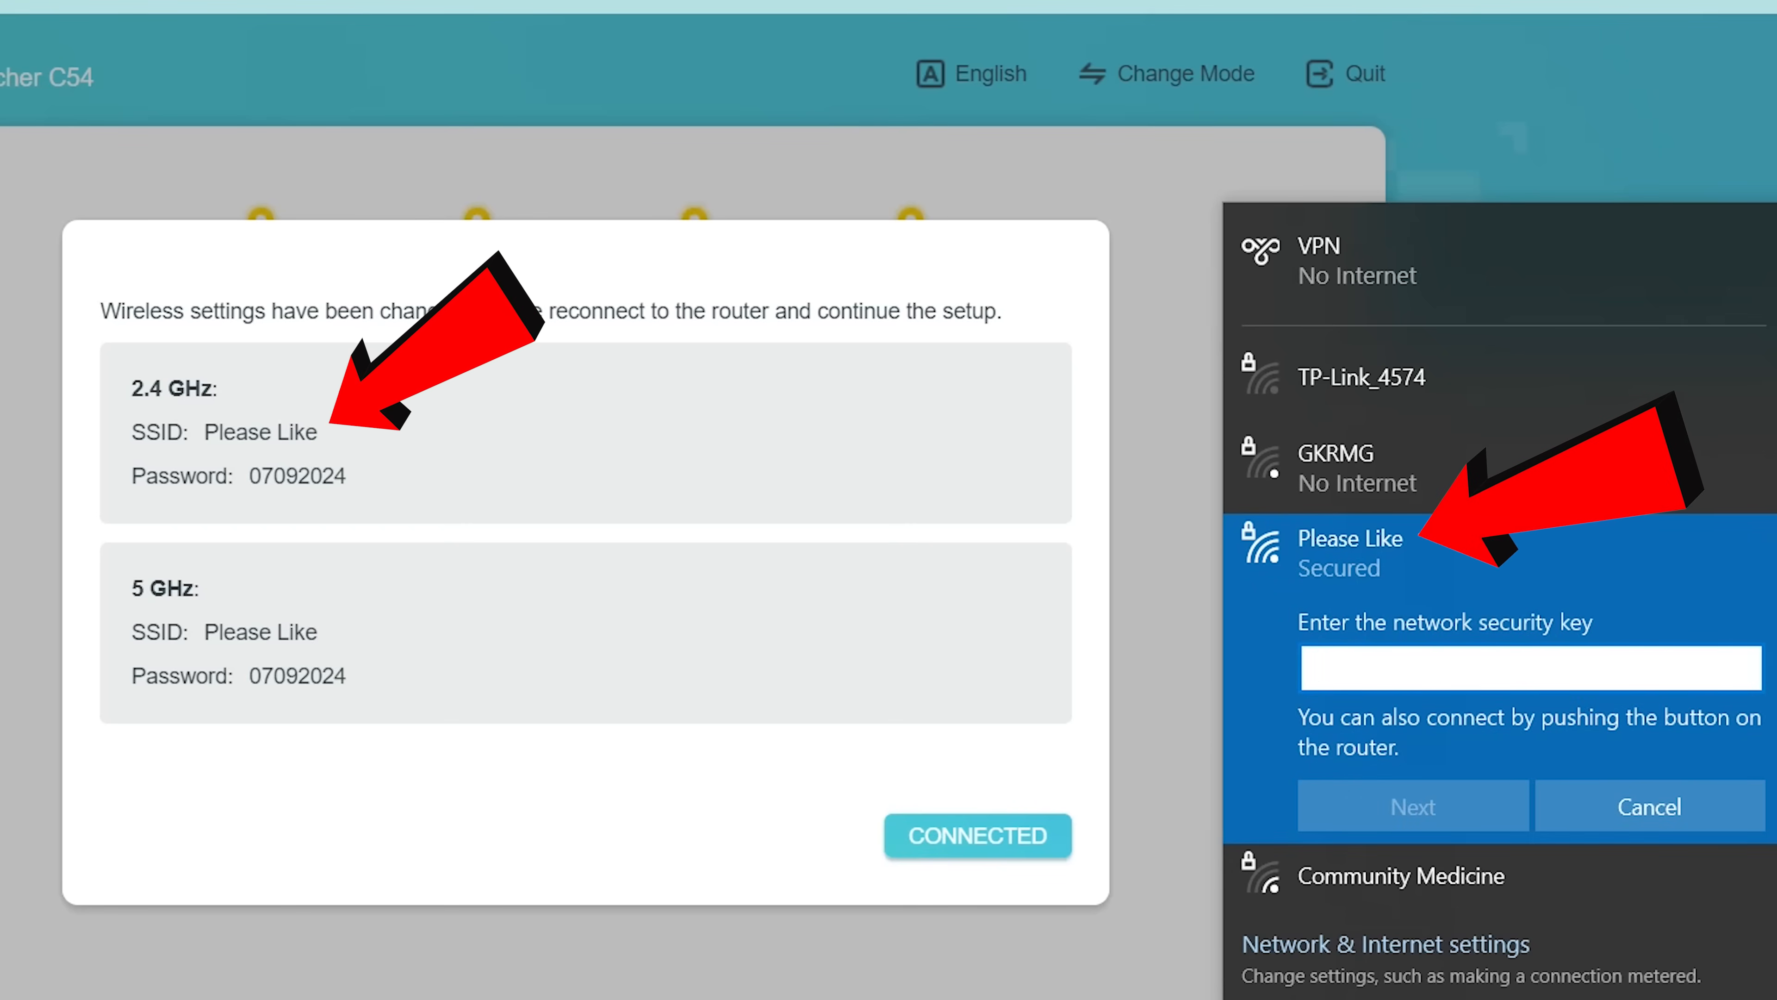
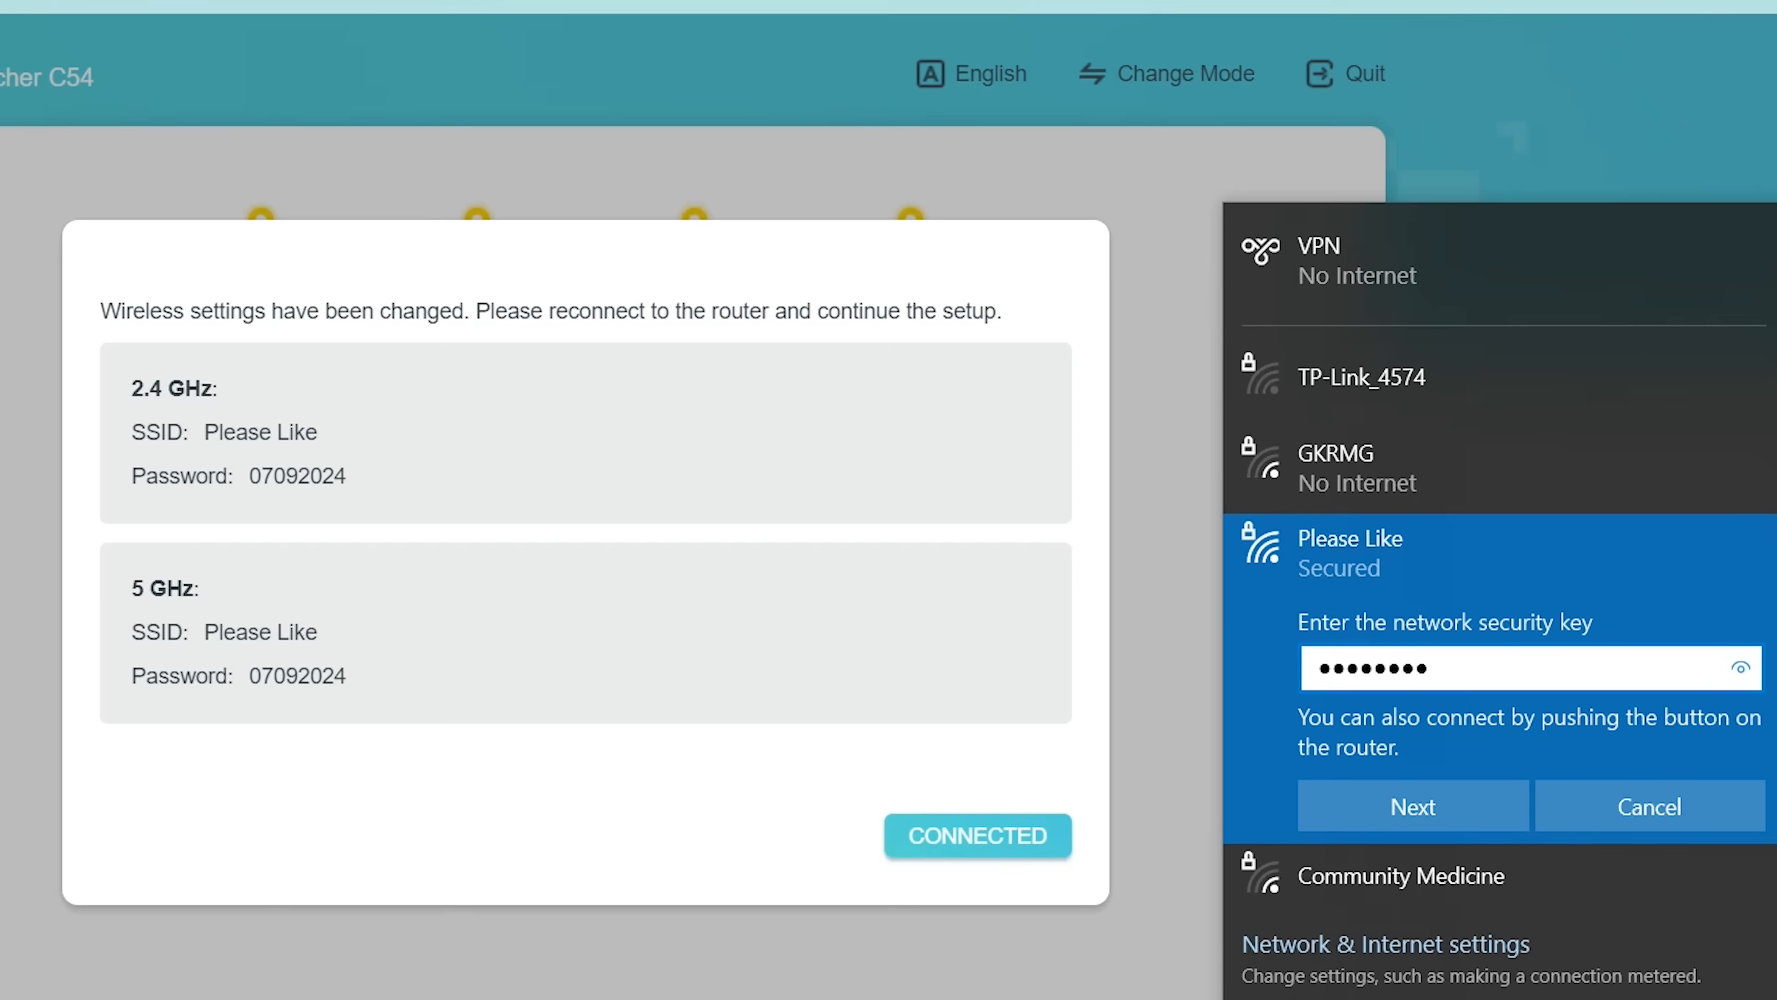
click(1412, 806)
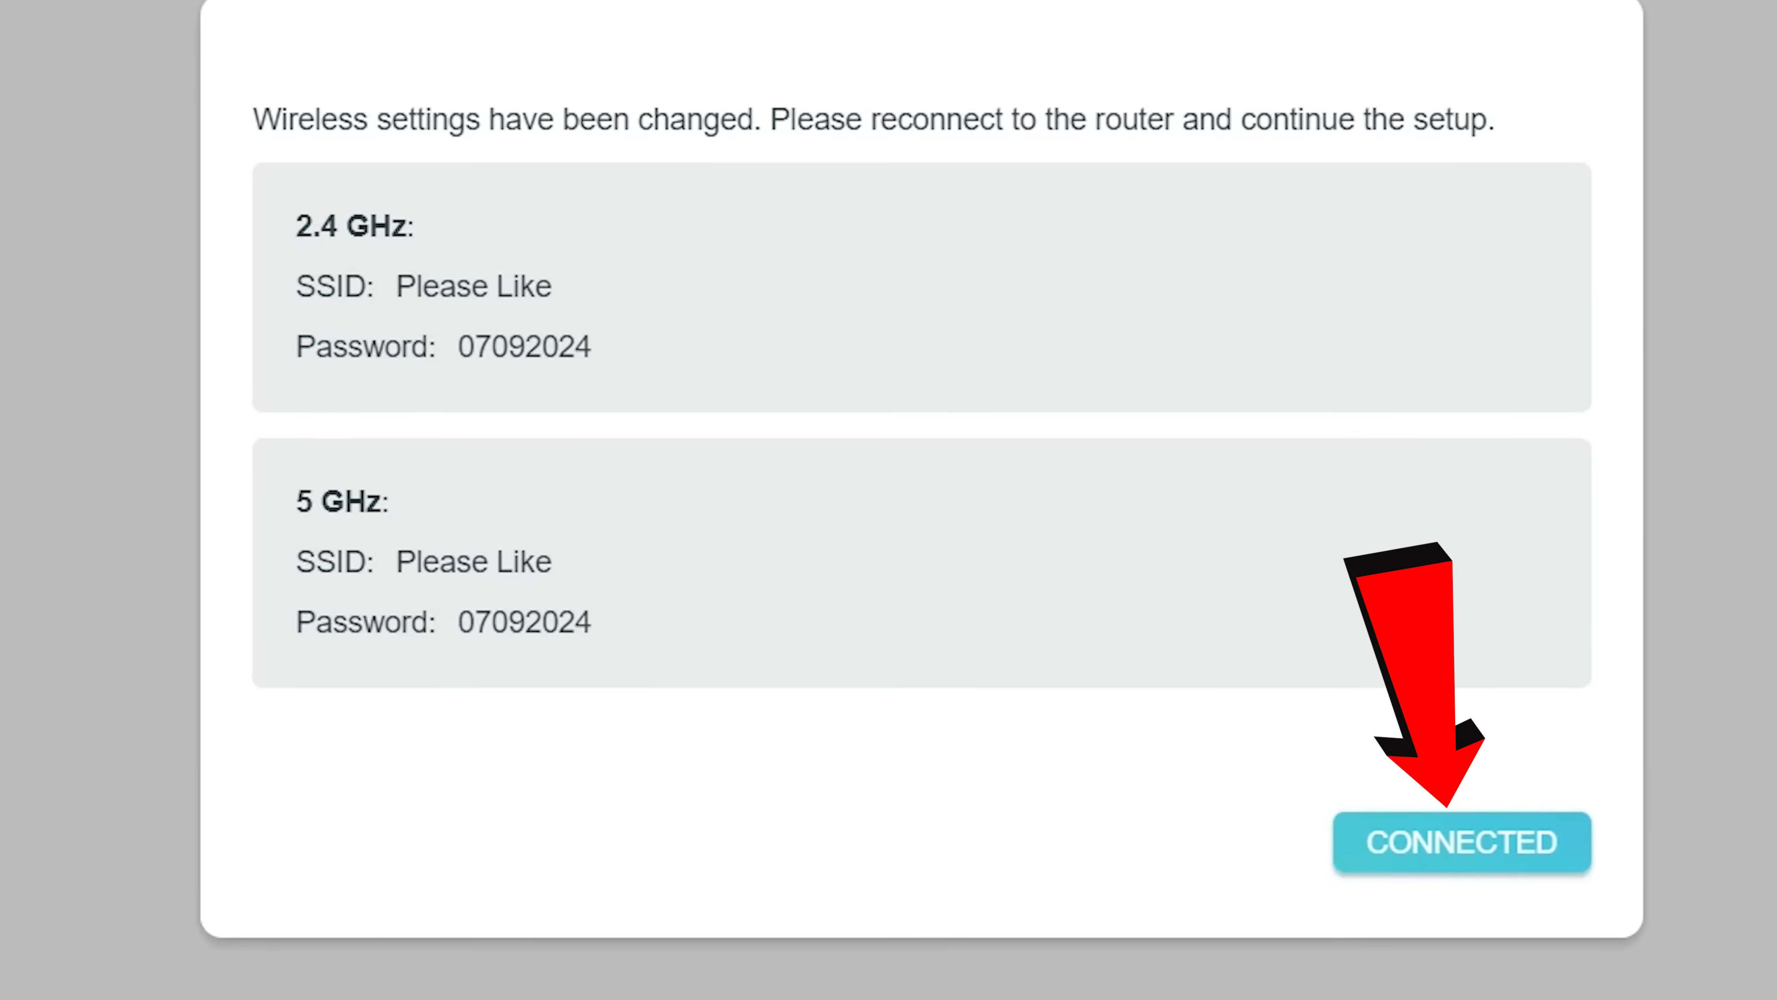
click(1460, 842)
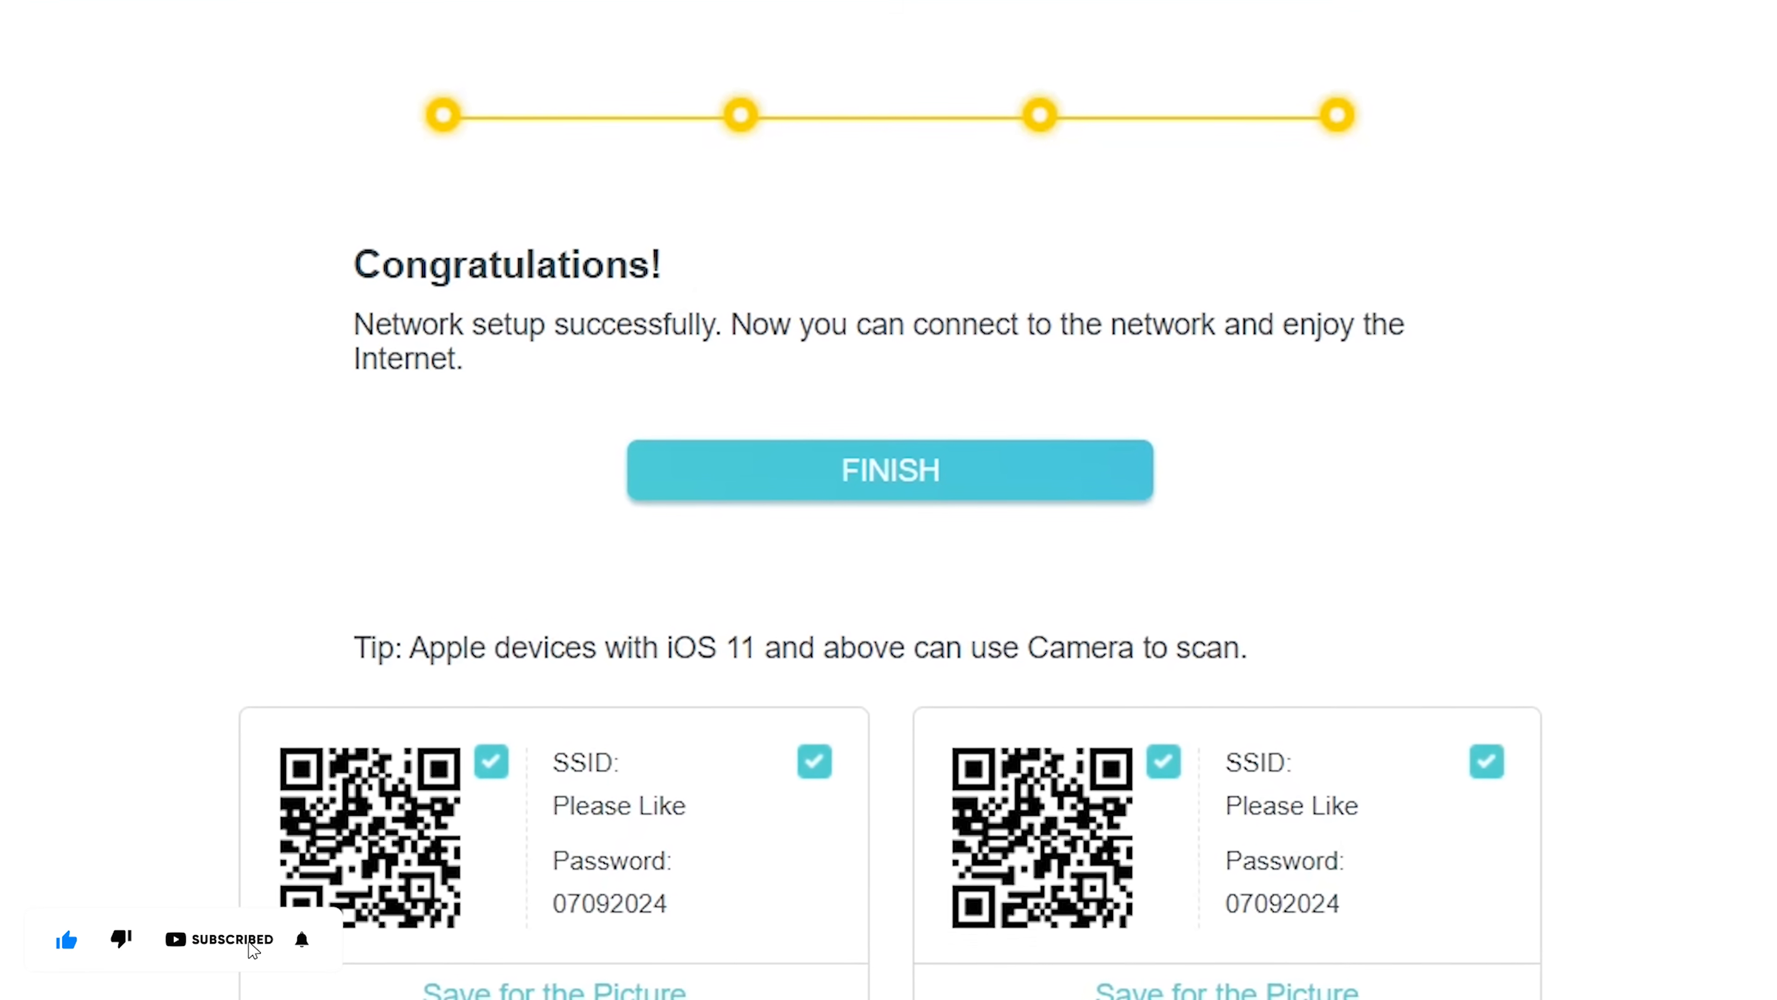
Step: Finish the quick setup wizard and land on the Network Map overview
scroll(down, 3)
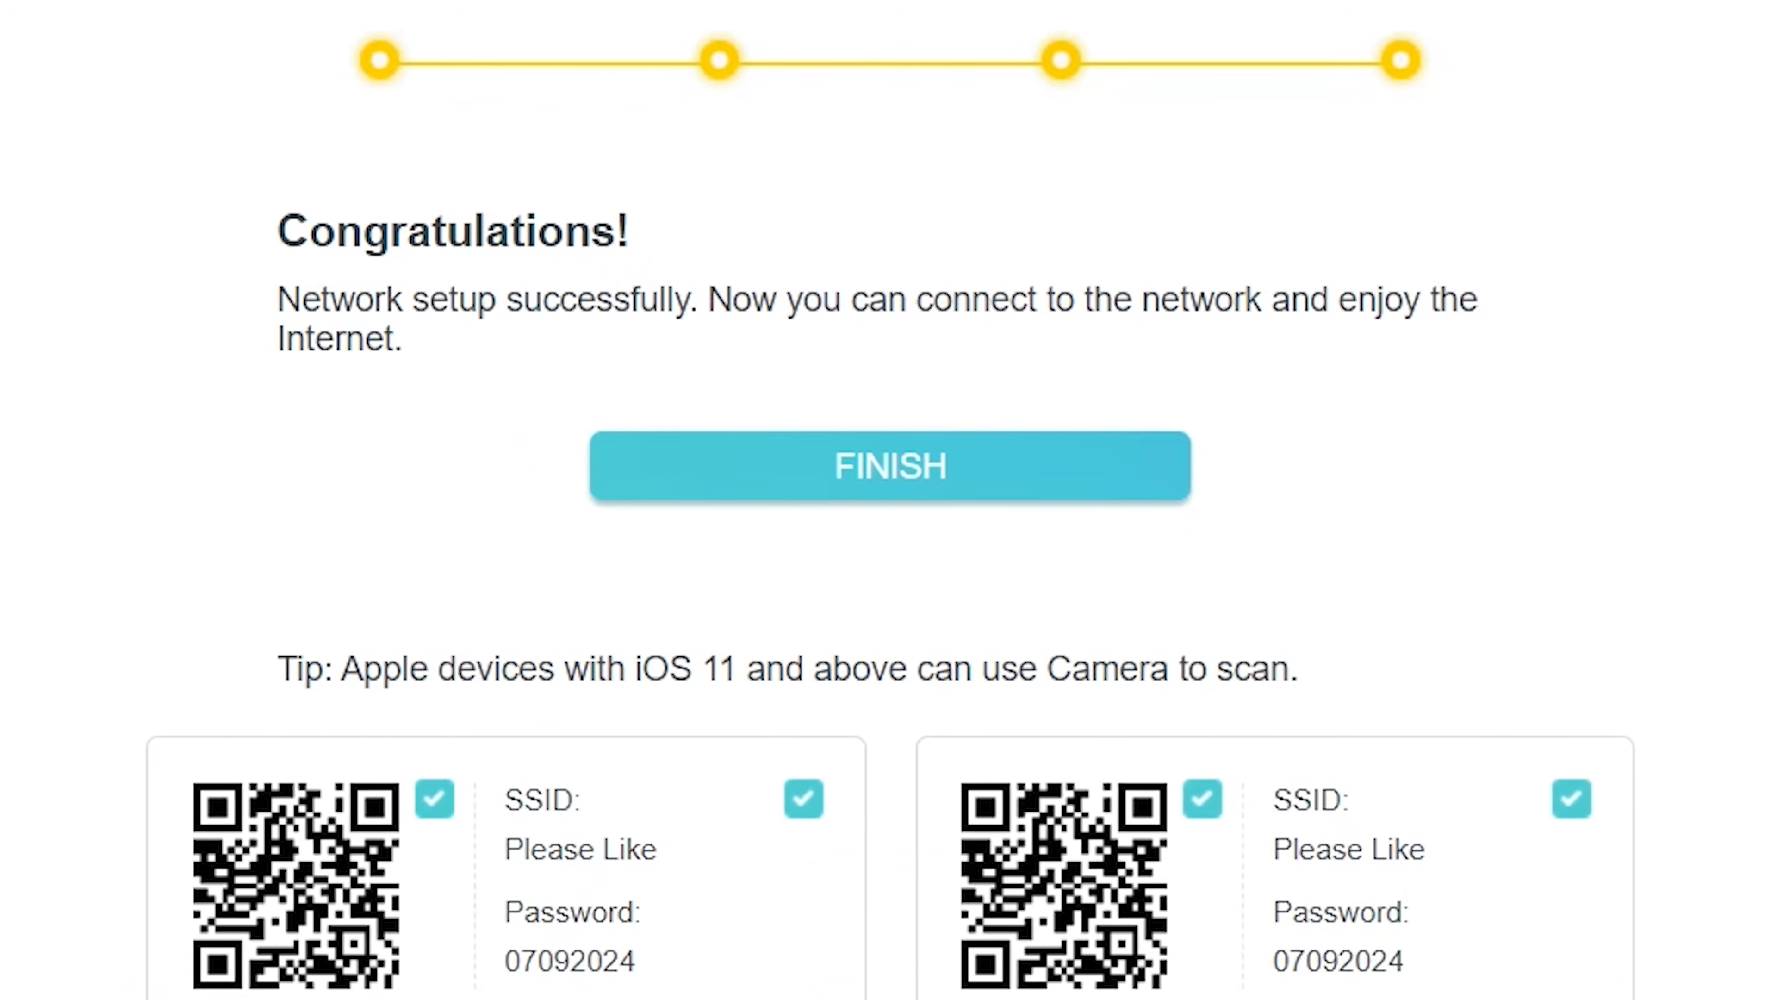
click(889, 465)
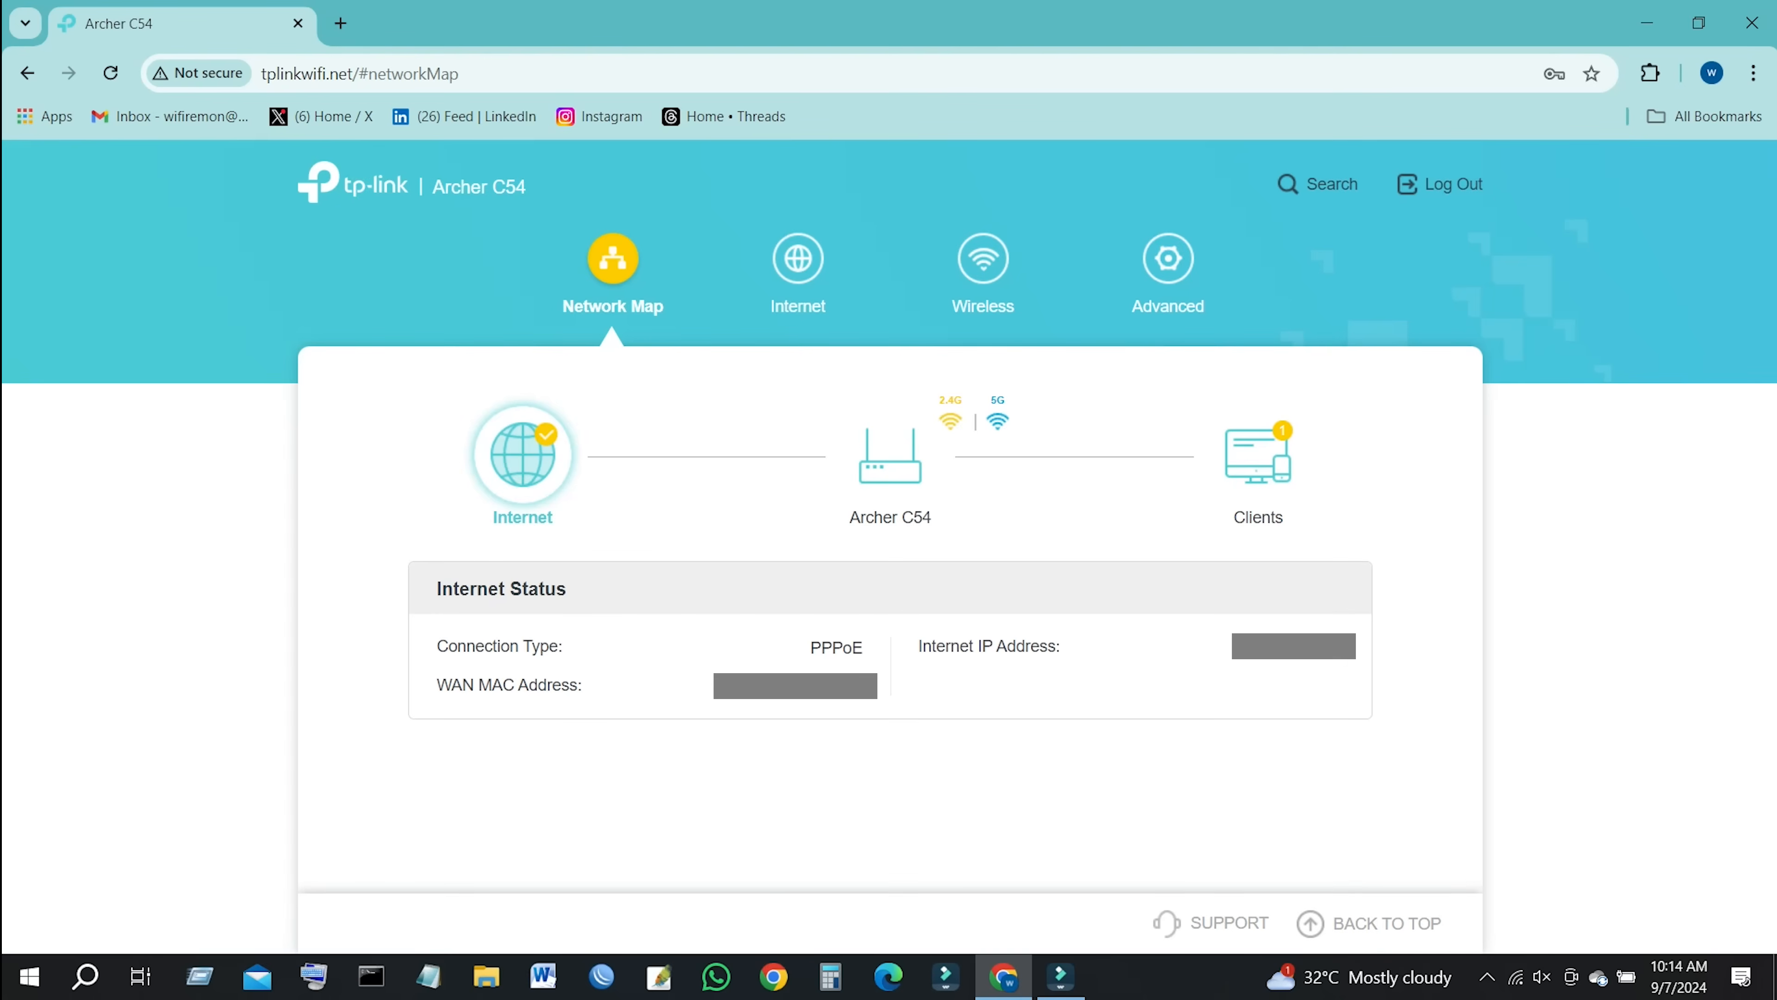